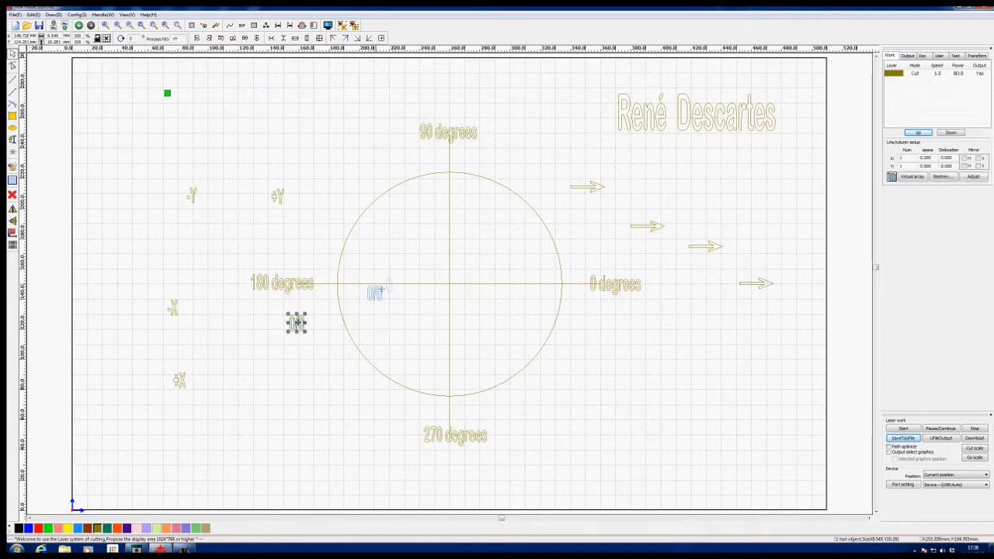
# Move the 0/0 label to the circle centre, then place an arrow and +X label beside it.
pyautogui.moveTo(295, 323); pyautogui.dragTo(459, 272)
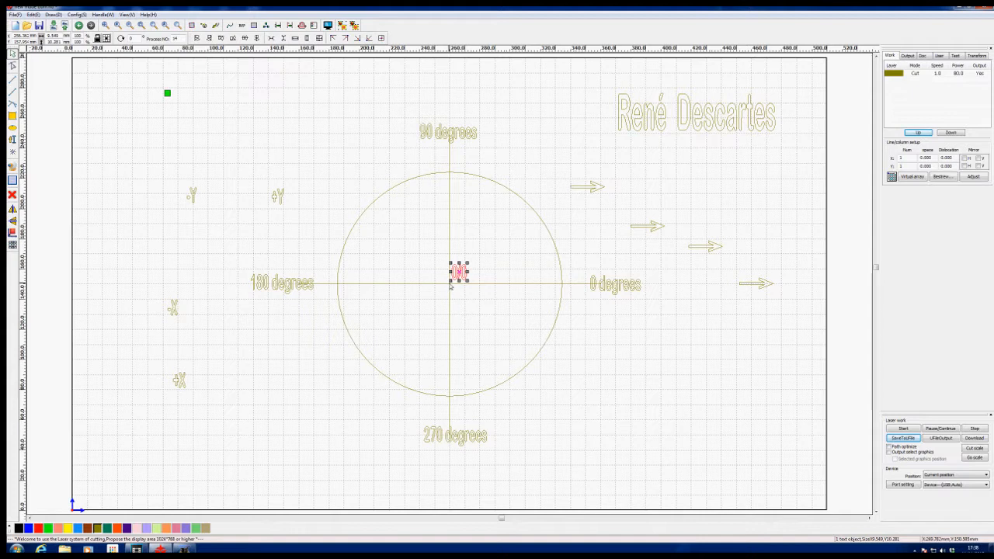
pyautogui.moveTo(450, 334)
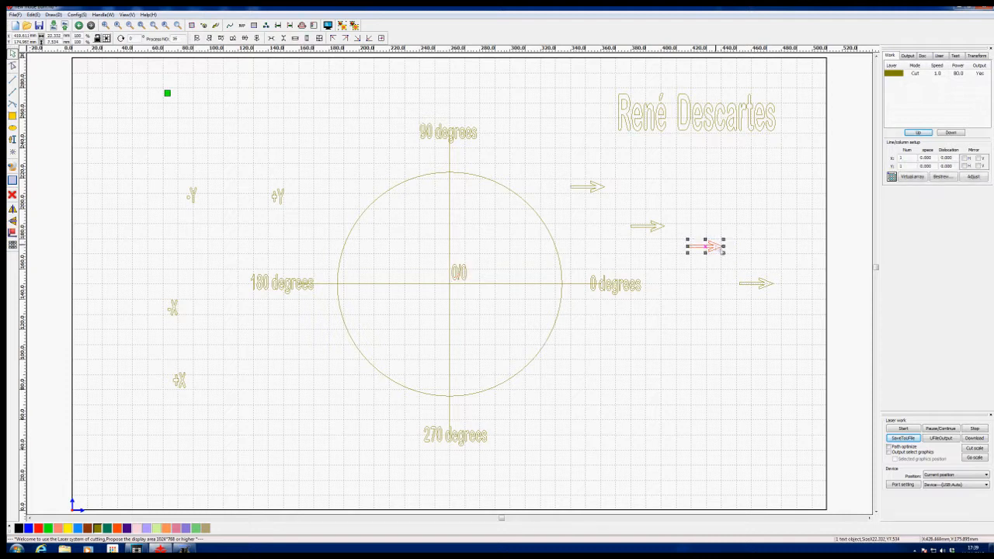
pyautogui.moveTo(706, 247); pyautogui.dragTo(509, 271)
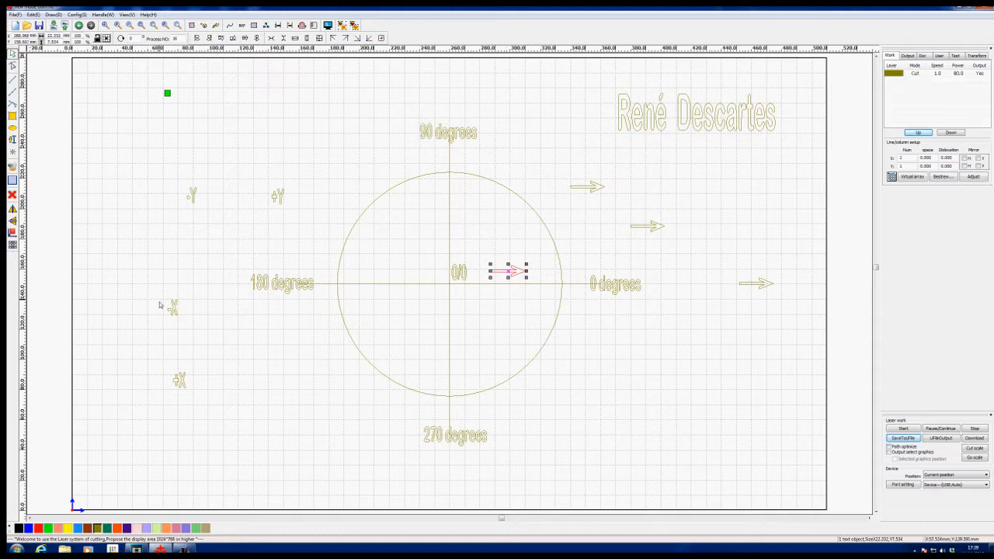
pyautogui.moveTo(508, 271); pyautogui.dragTo(178, 380)
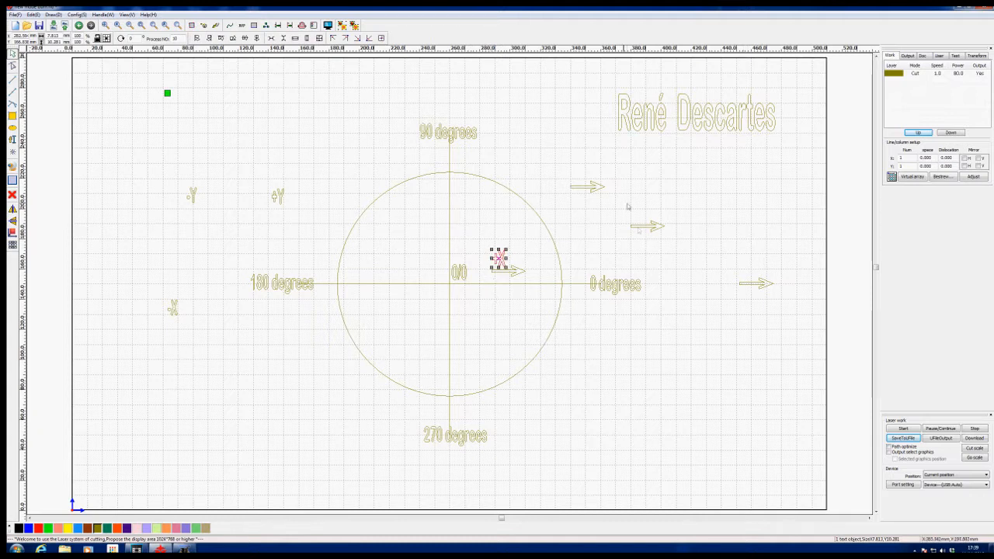
pyautogui.moveTo(605, 291)
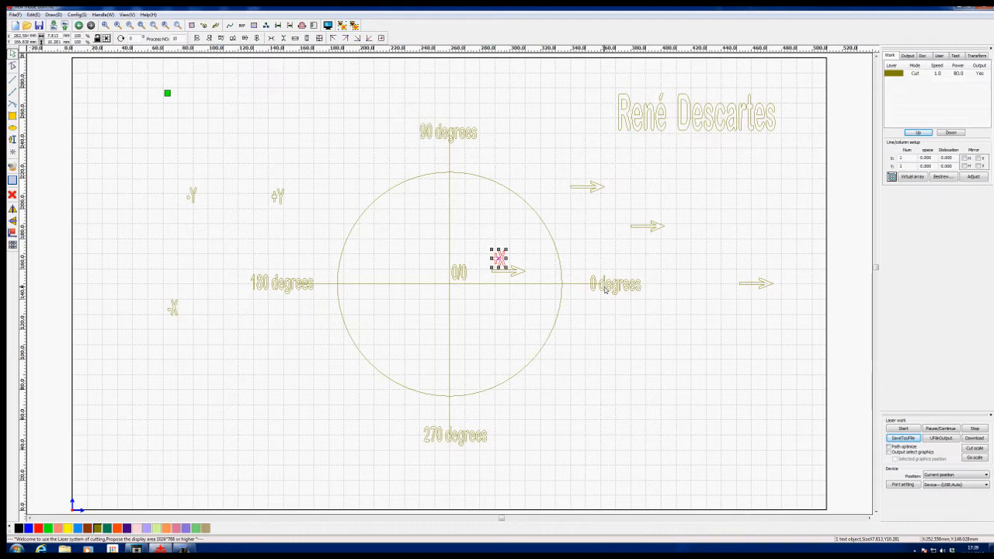
pyautogui.moveTo(453, 149)
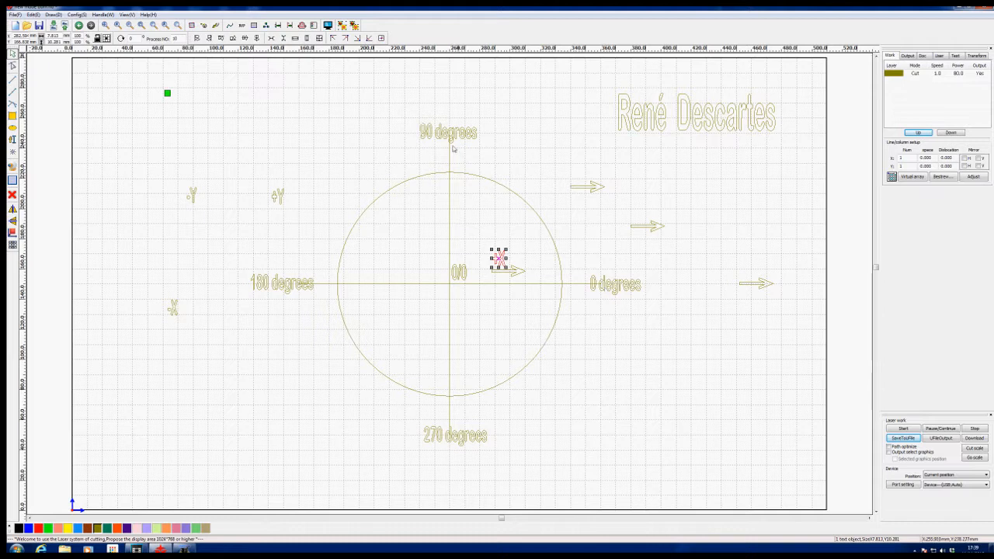
pyautogui.moveTo(318, 233)
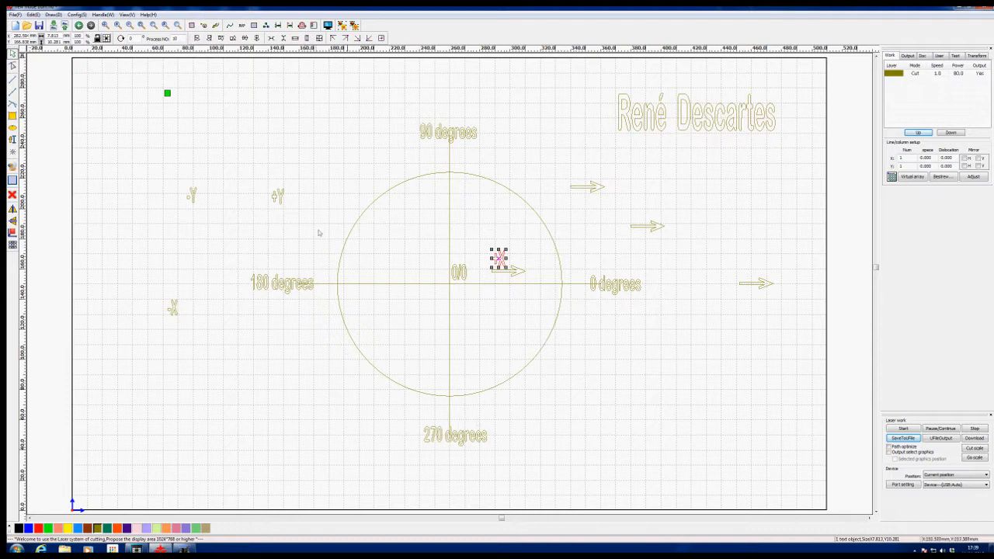
pyautogui.moveTo(446, 151)
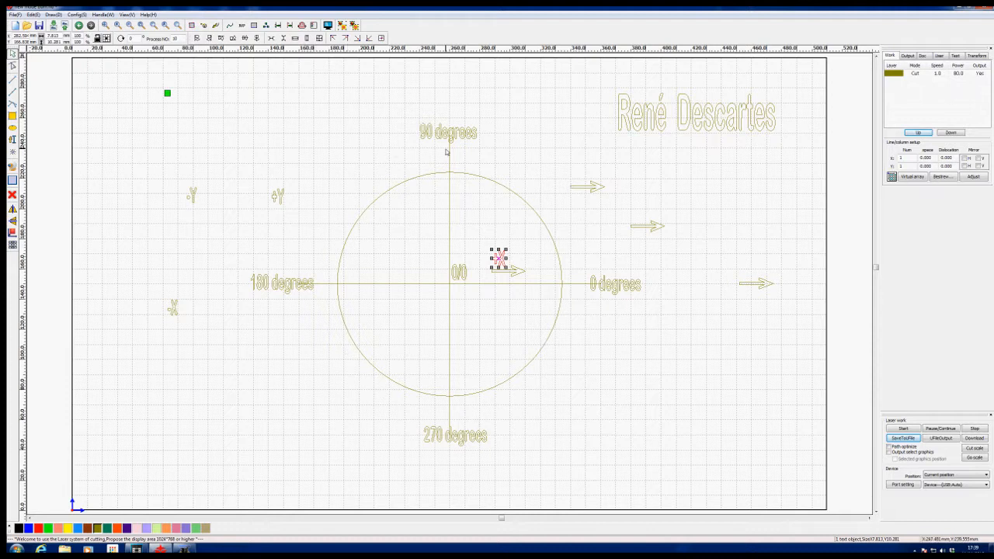
pyautogui.moveTo(449, 150)
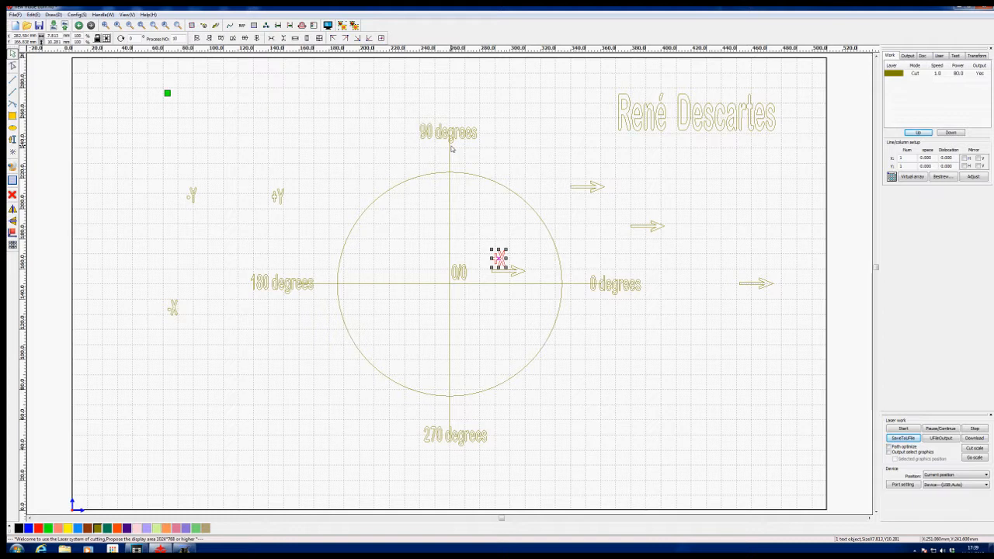
pyautogui.moveTo(588, 288)
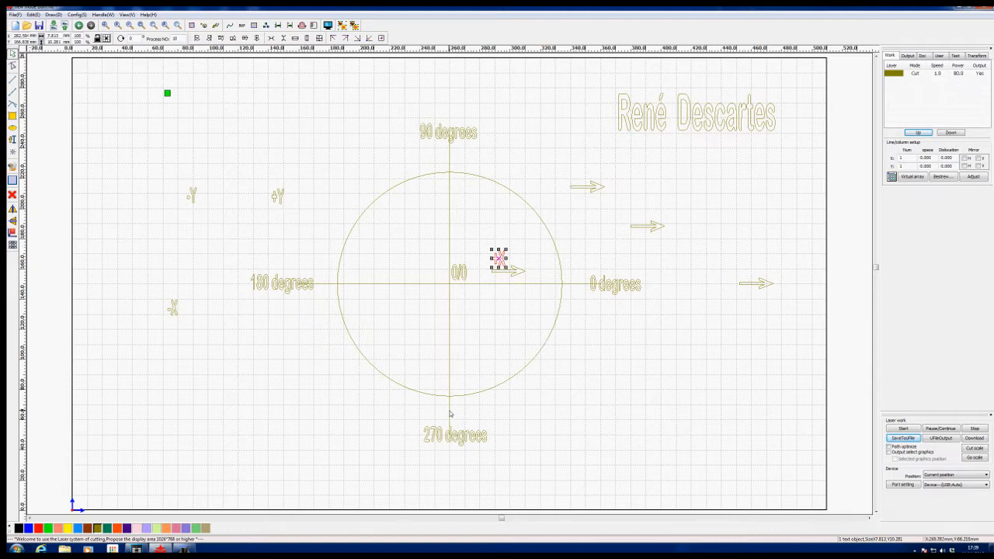
pyautogui.moveTo(583, 285)
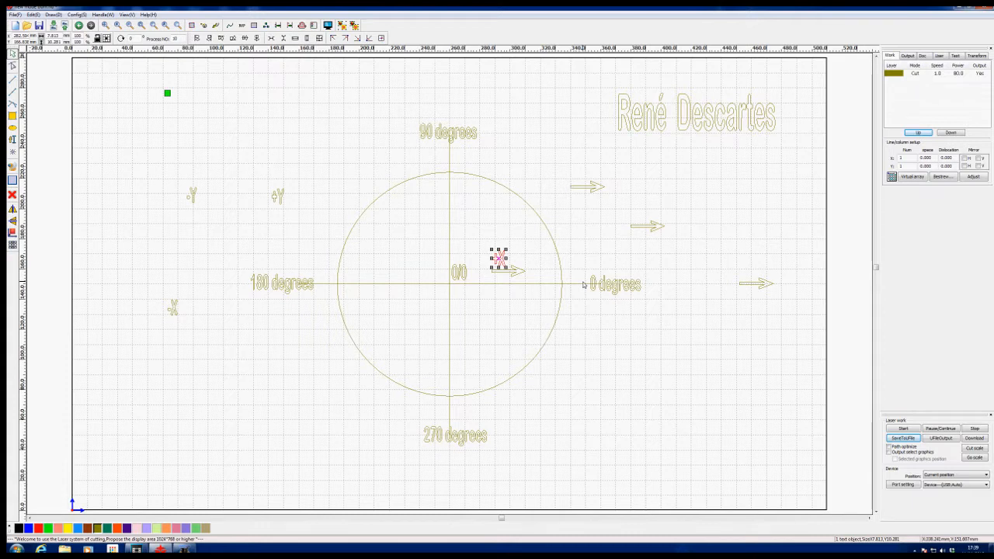
pyautogui.moveTo(440, 153)
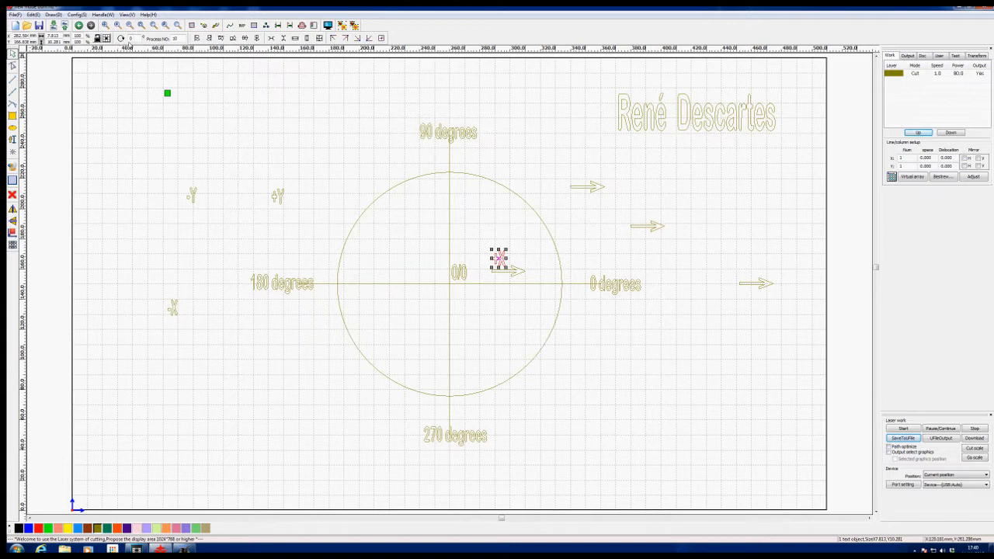
# Select one of the spare arrows on the right to reorient.
pyautogui.click(648, 227)
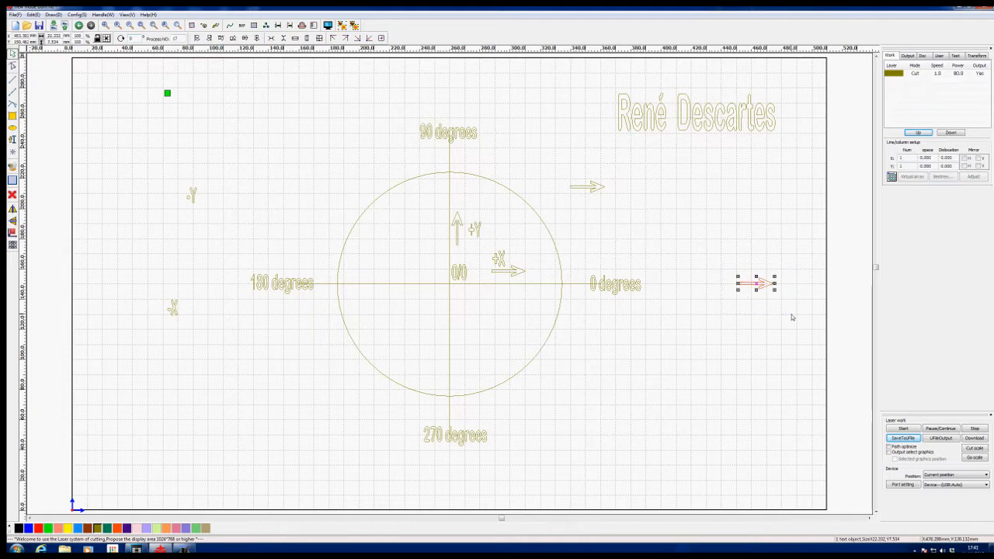
pyautogui.moveTo(202, 199)
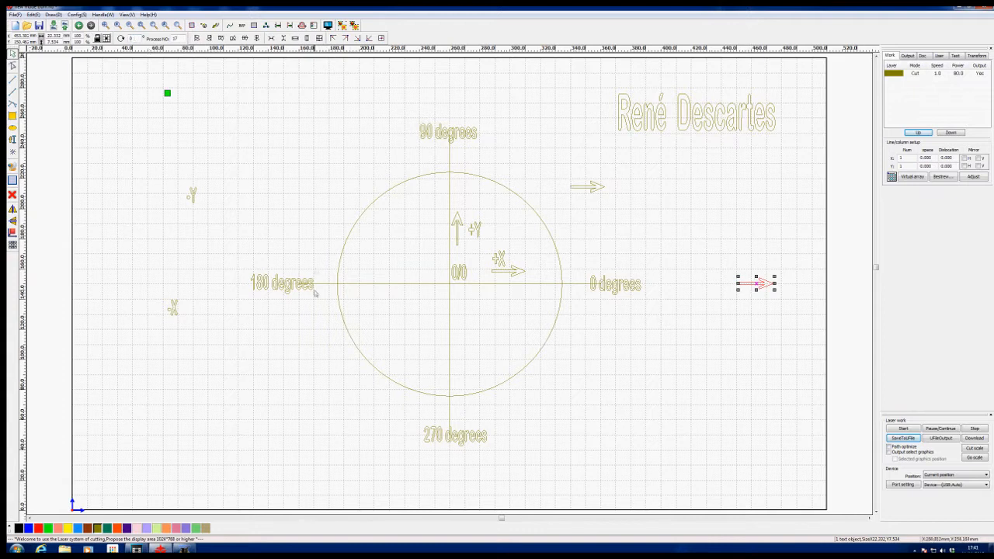
pyautogui.moveTo(379, 357)
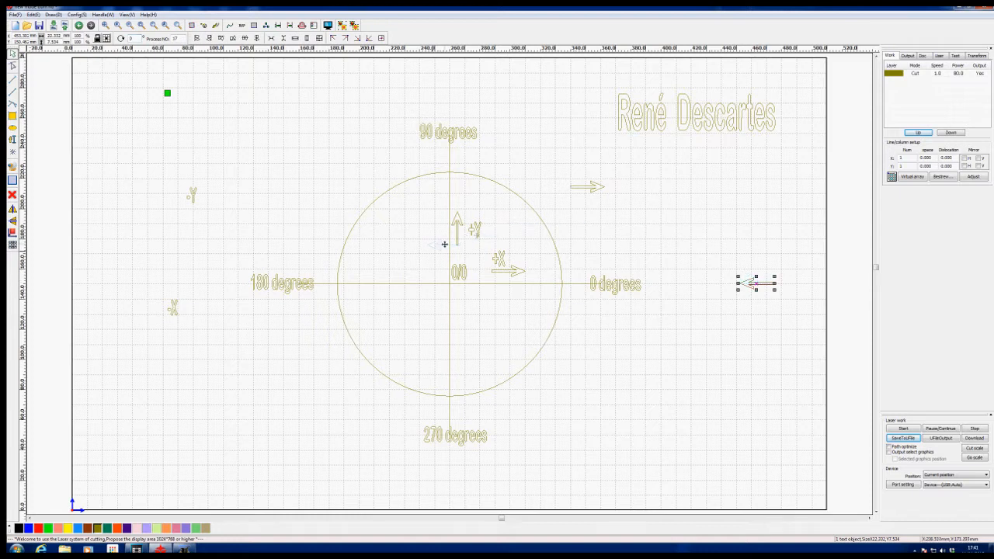
# Move the left-pointing arrow inside the circle, left of the origin.
pyautogui.moveTo(756, 284); pyautogui.dragTo(384, 294)
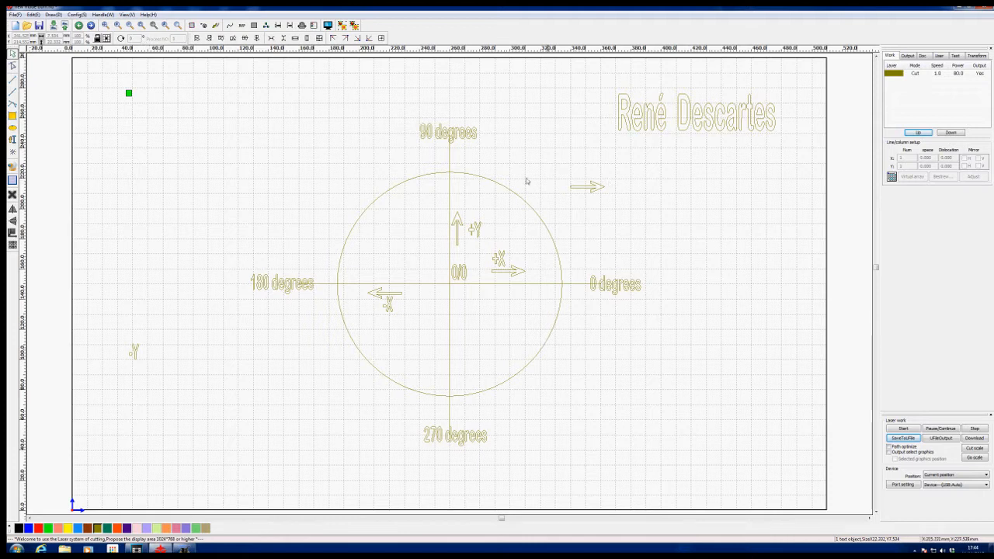
# Select the last remaining spare arrow.
pyautogui.click(588, 187)
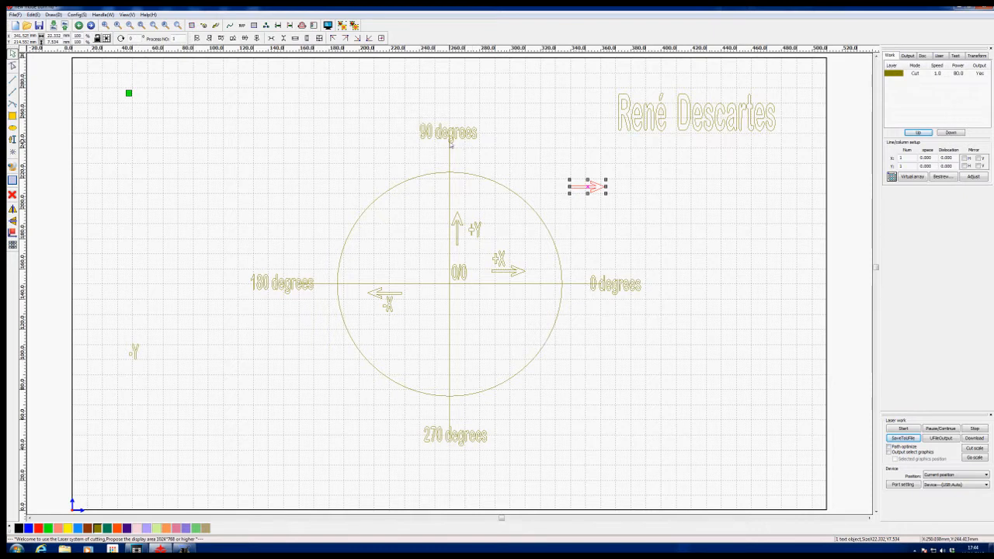
pyautogui.moveTo(588, 310)
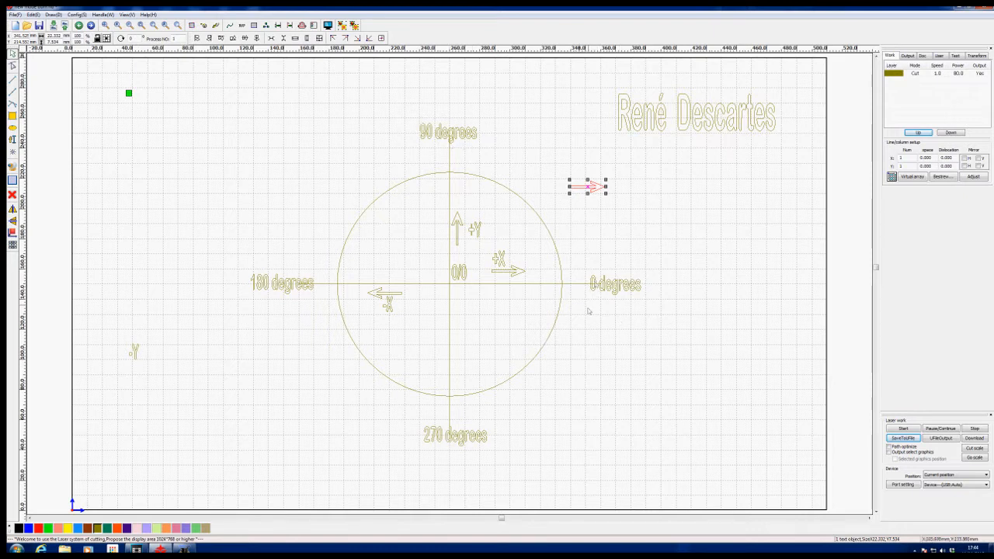
pyautogui.moveTo(420, 341)
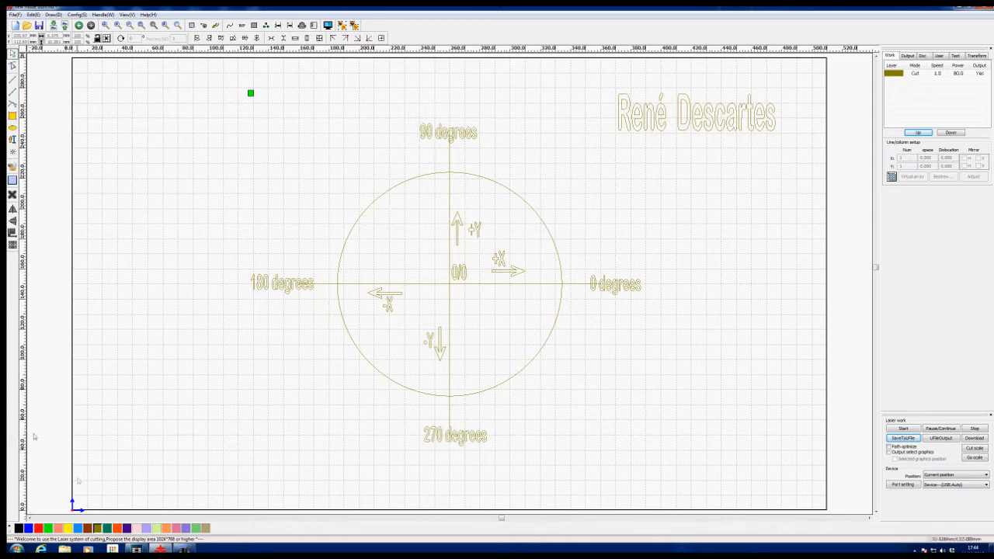
pyautogui.moveTo(60, 509)
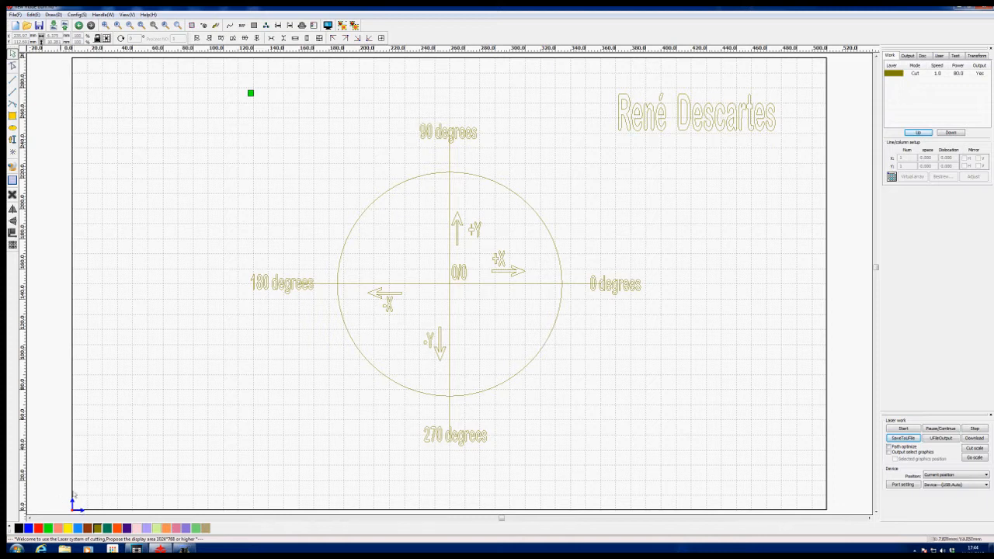
pyautogui.moveTo(84, 510)
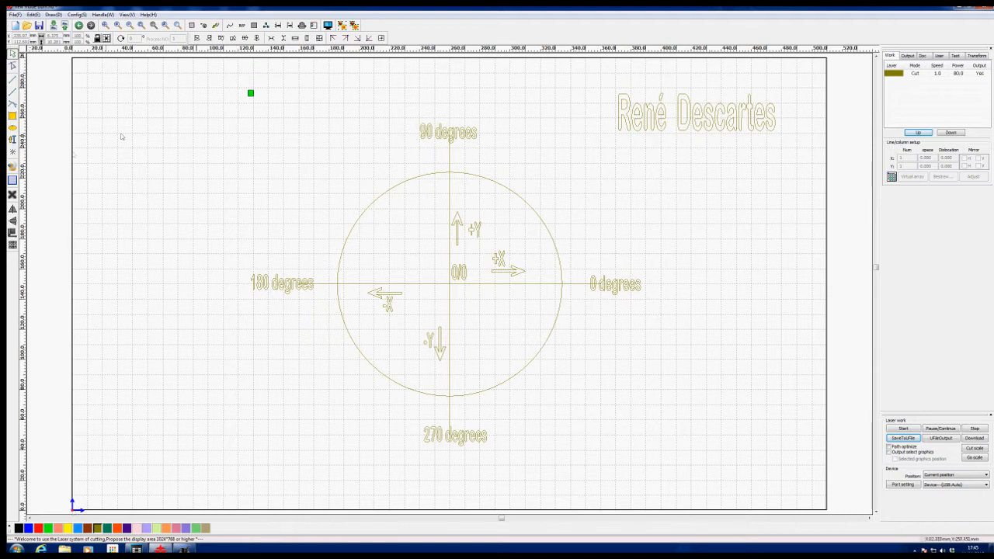
pyautogui.moveTo(254, 96)
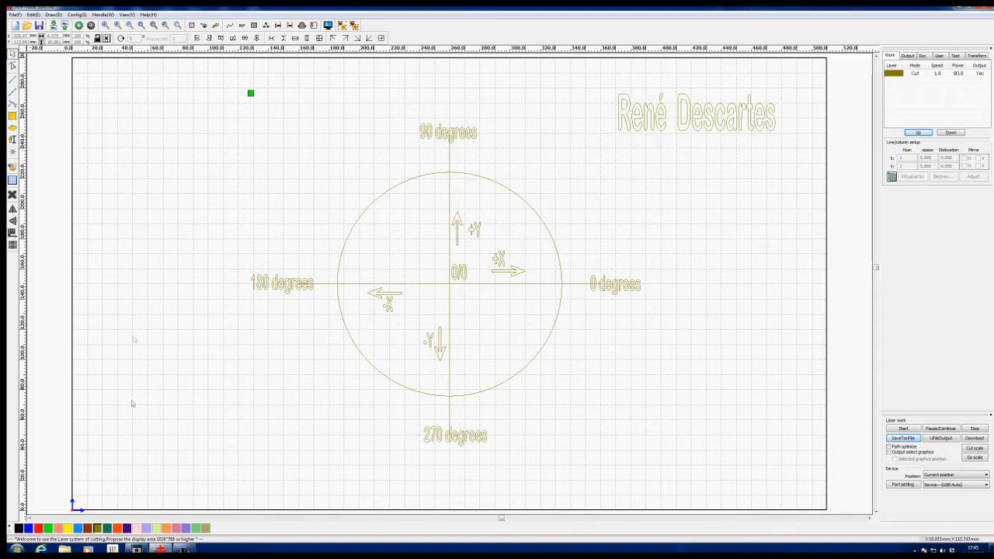
pyautogui.moveTo(341, 428)
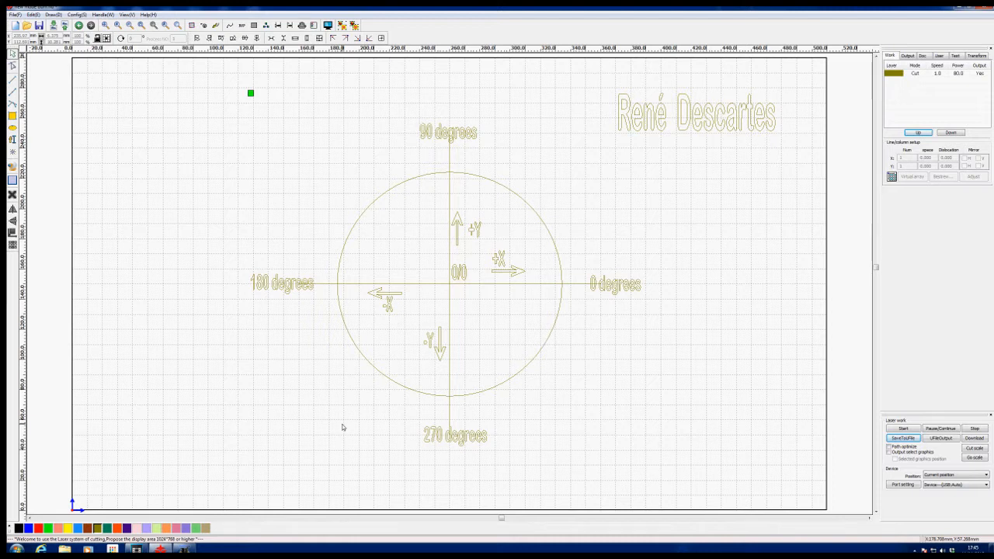
pyautogui.moveTo(210, 213)
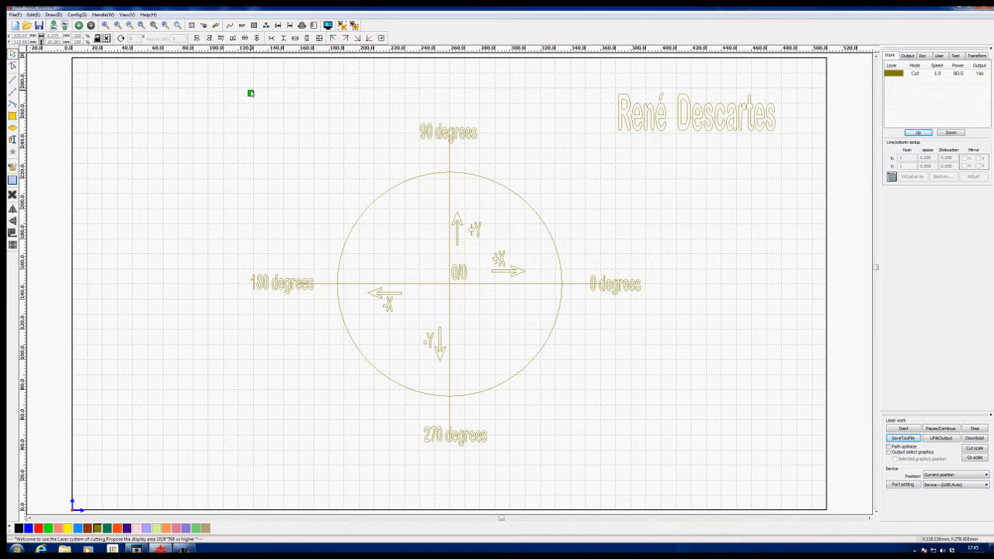
pyautogui.moveTo(90, 452)
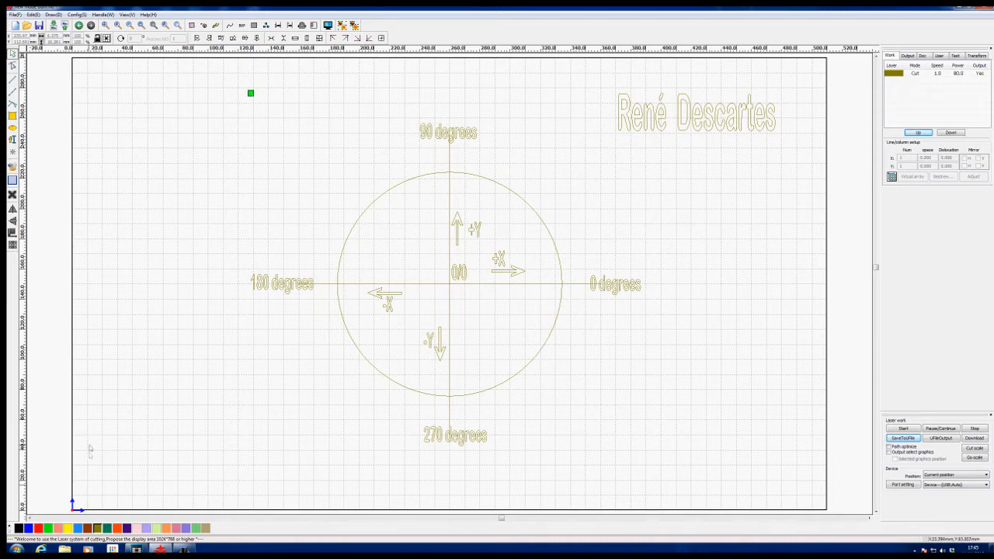
pyautogui.moveTo(74, 511)
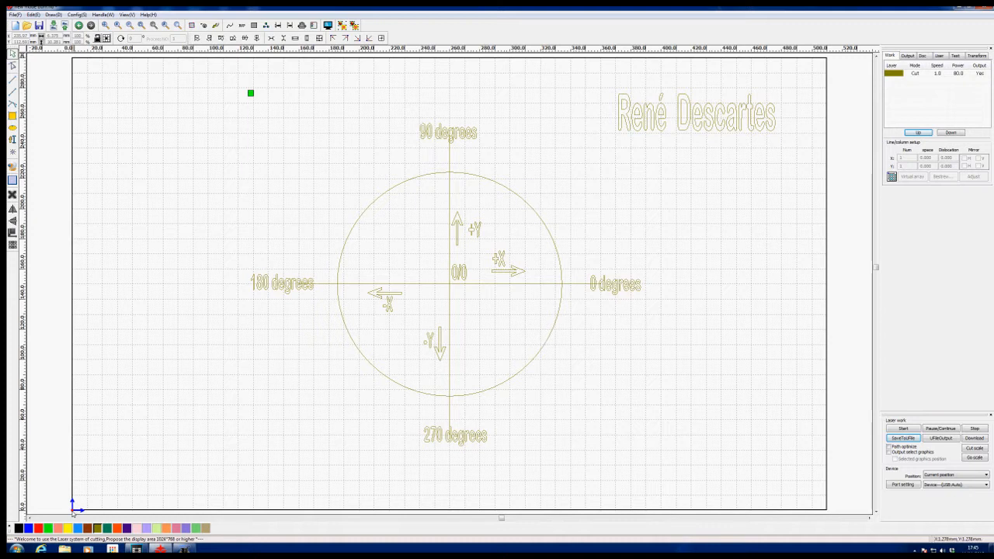
pyautogui.moveTo(71, 513)
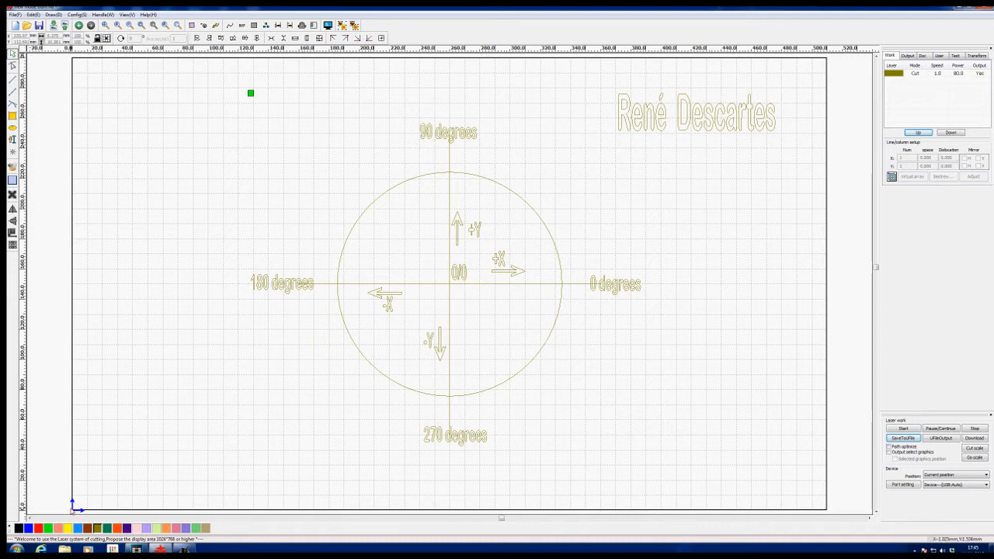
pyautogui.moveTo(153, 460)
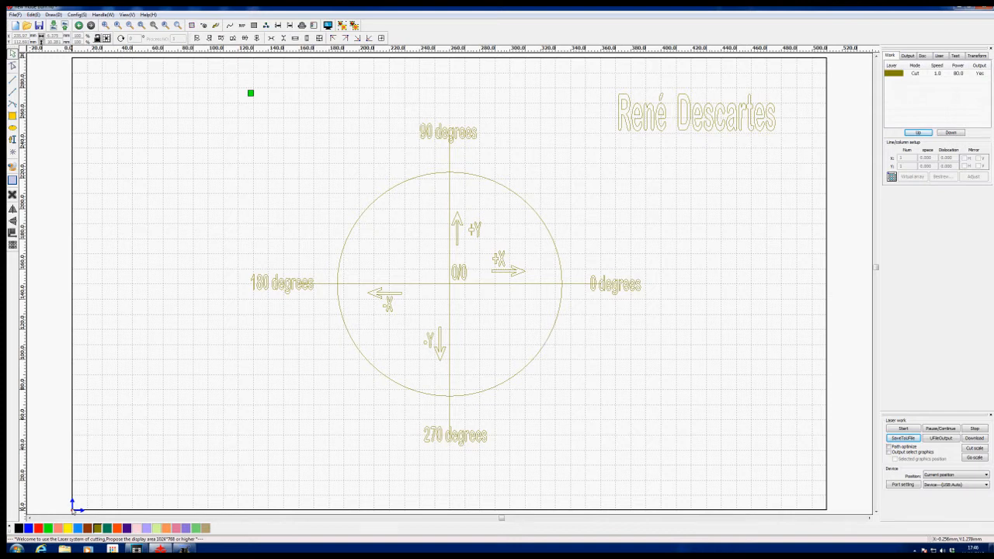
pyautogui.moveTo(458, 175)
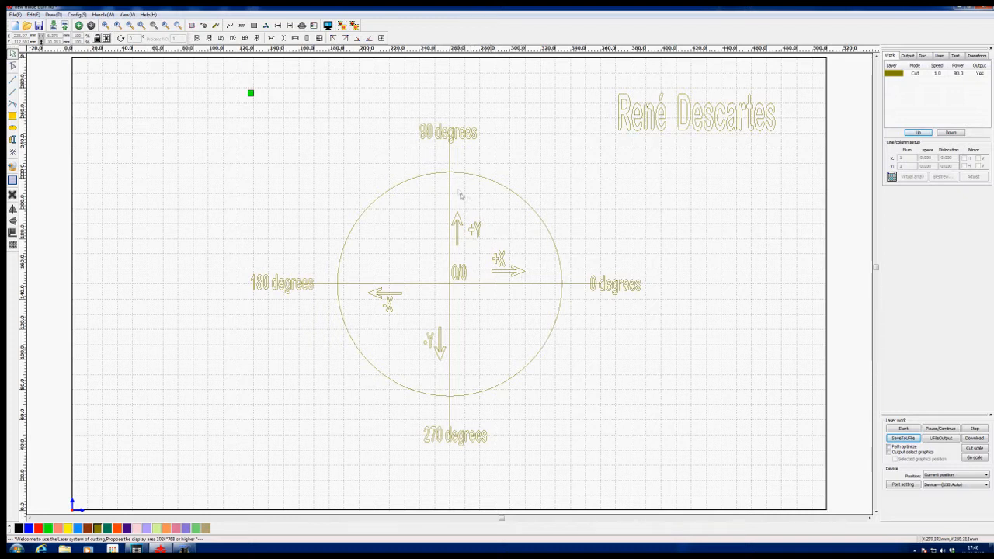
pyautogui.moveTo(526, 278)
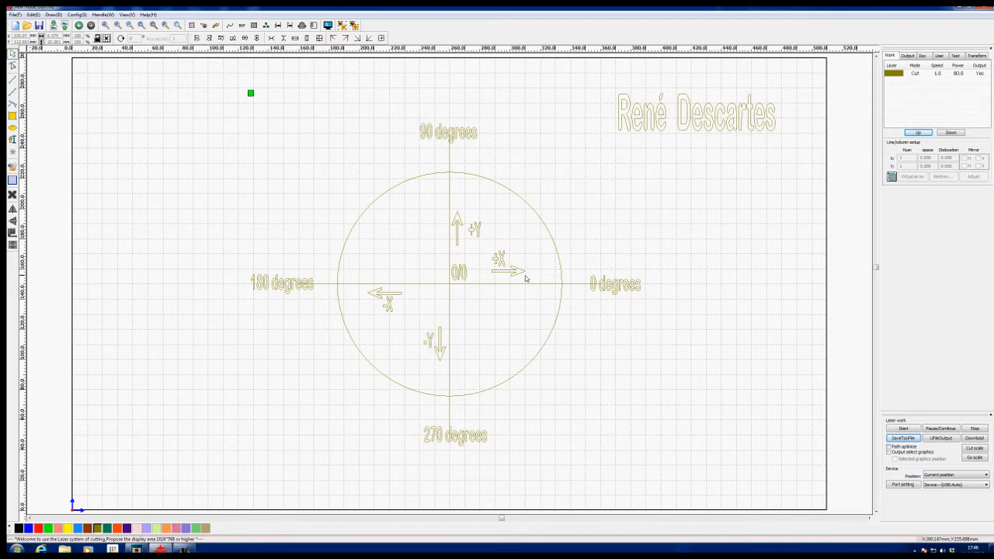
pyautogui.moveTo(207, 379)
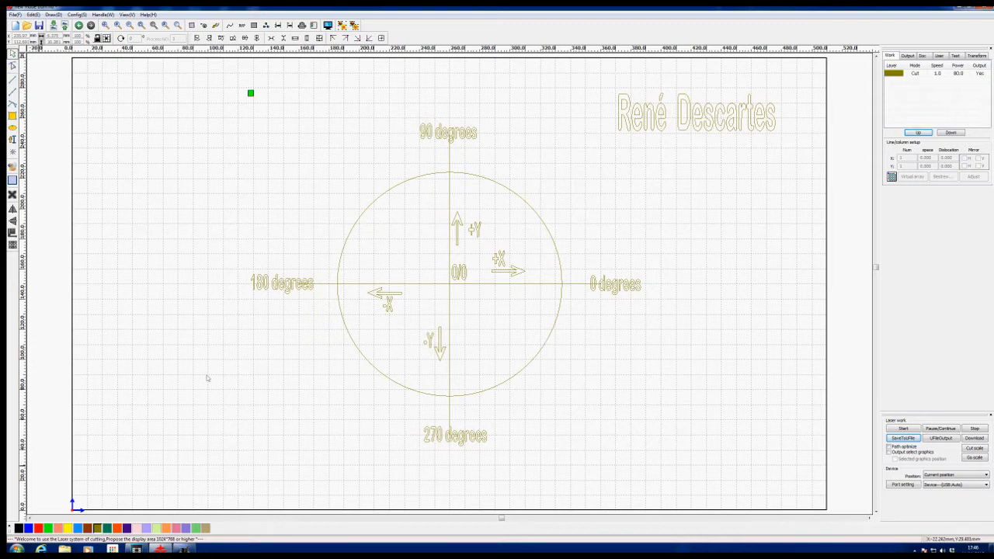
pyautogui.moveTo(433, 239)
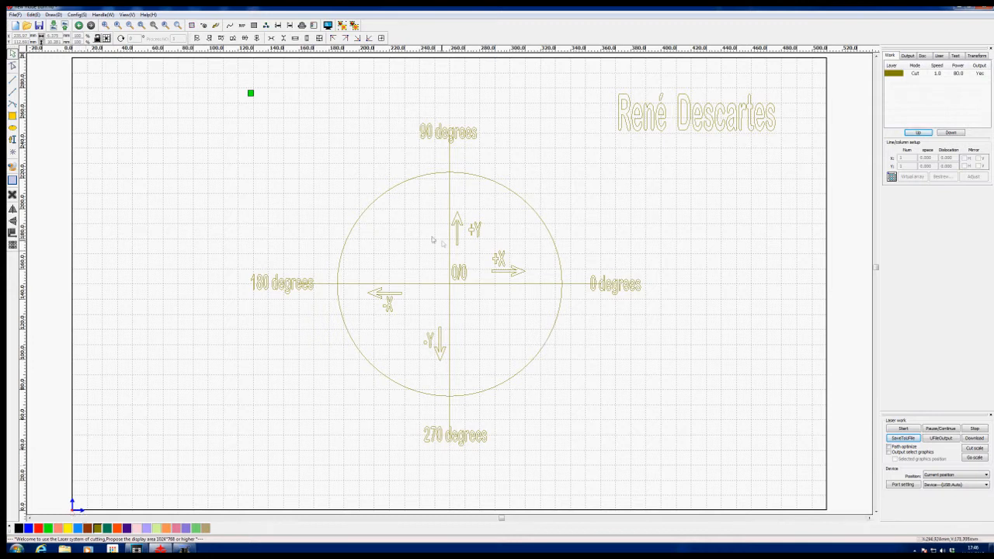
pyautogui.moveTo(445, 287)
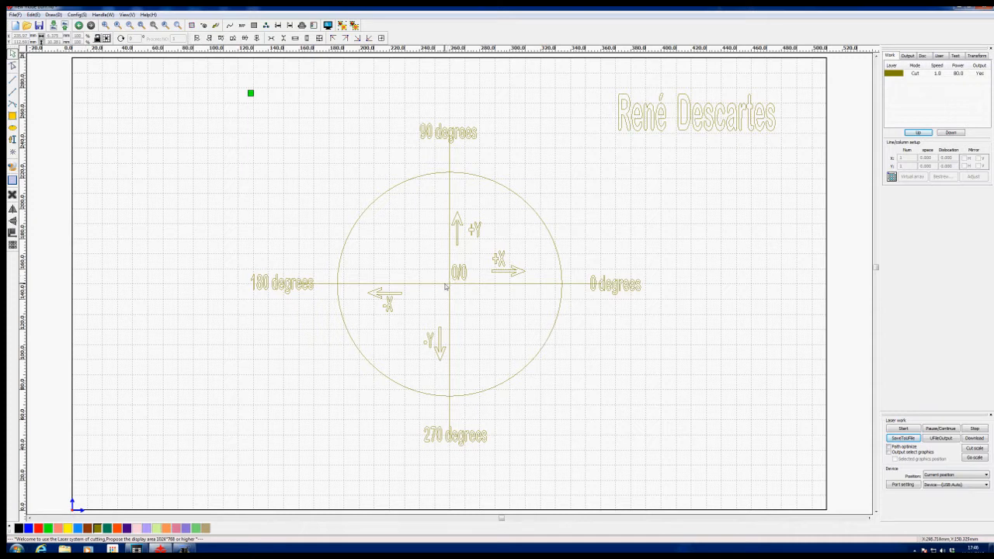
pyautogui.moveTo(503, 285)
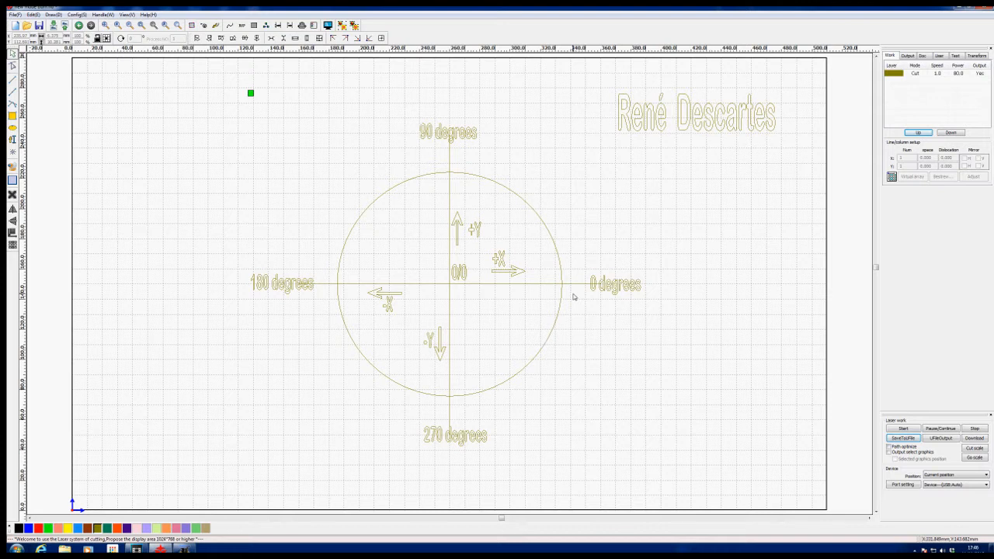
pyautogui.moveTo(139, 438)
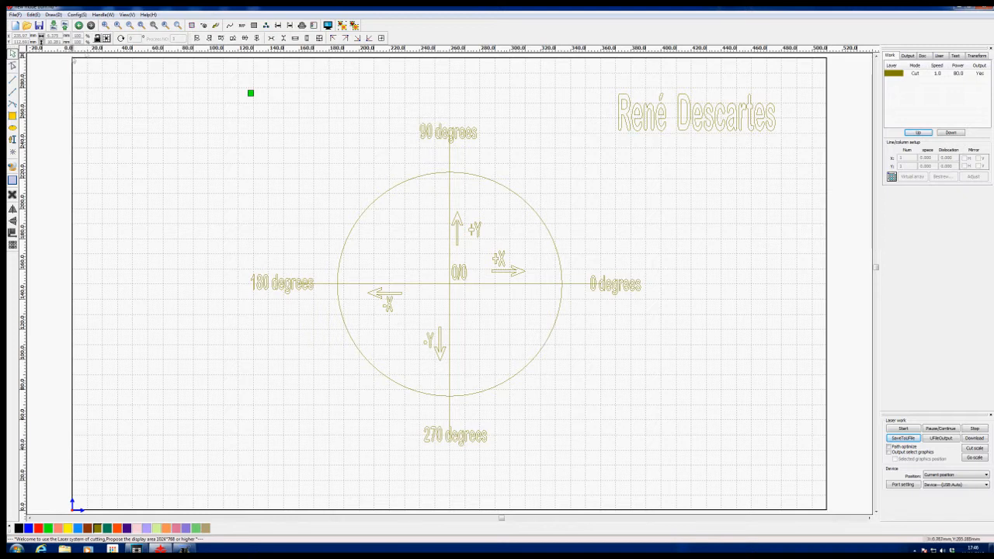
pyautogui.moveTo(55, 451)
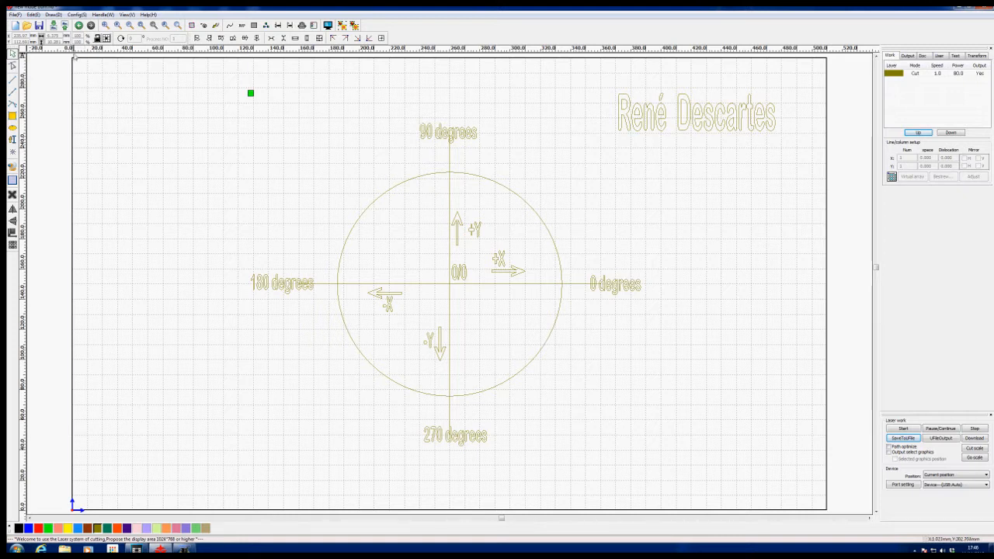
# Open Config > System Setting on the General settings page.
pyautogui.click(76, 14)
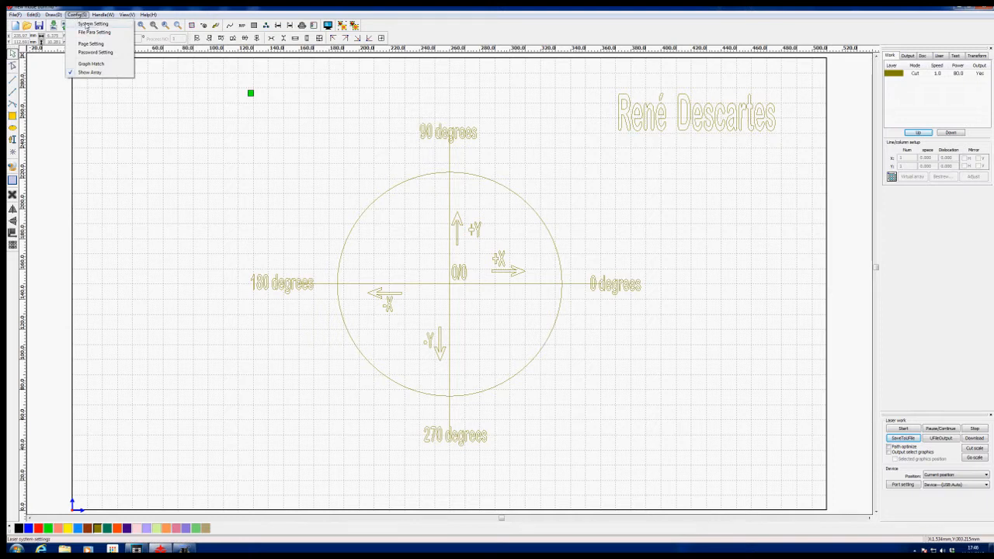
pyautogui.click(92, 24)
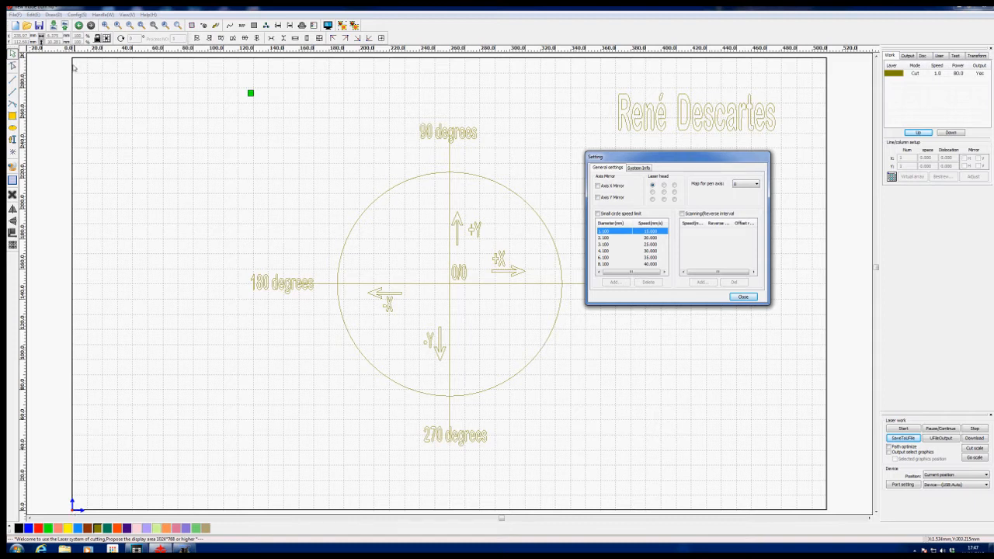
pyautogui.moveTo(229, 182)
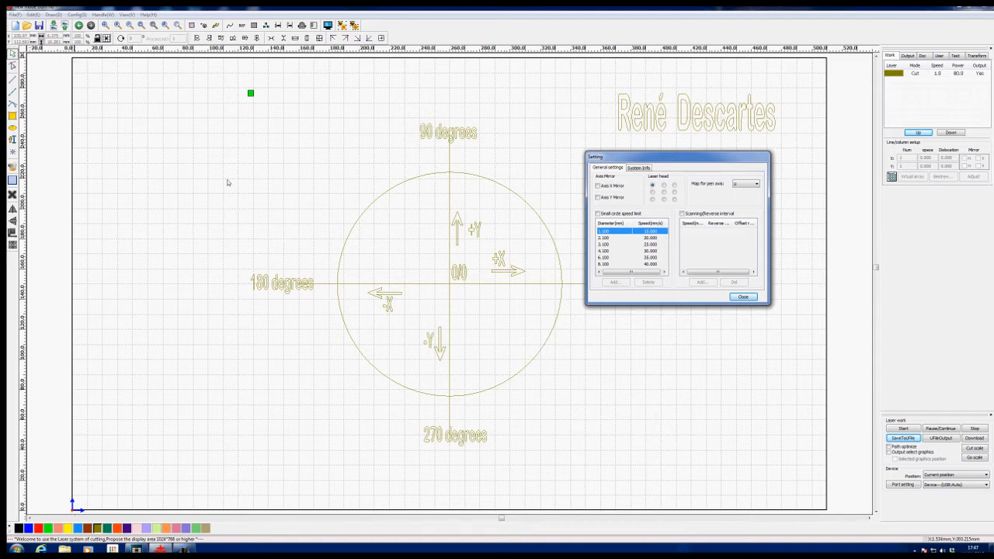
pyautogui.moveTo(453, 288)
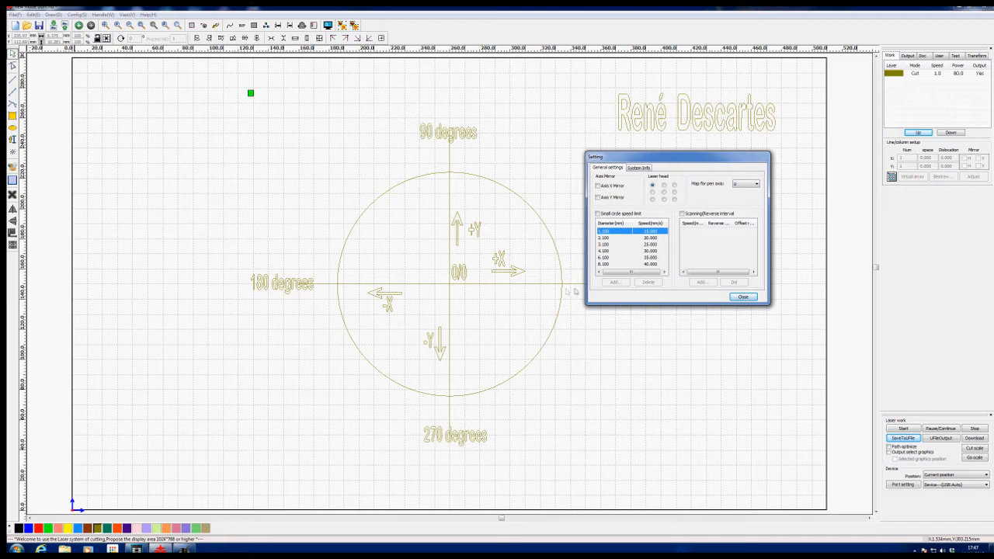
pyautogui.moveTo(443, 403)
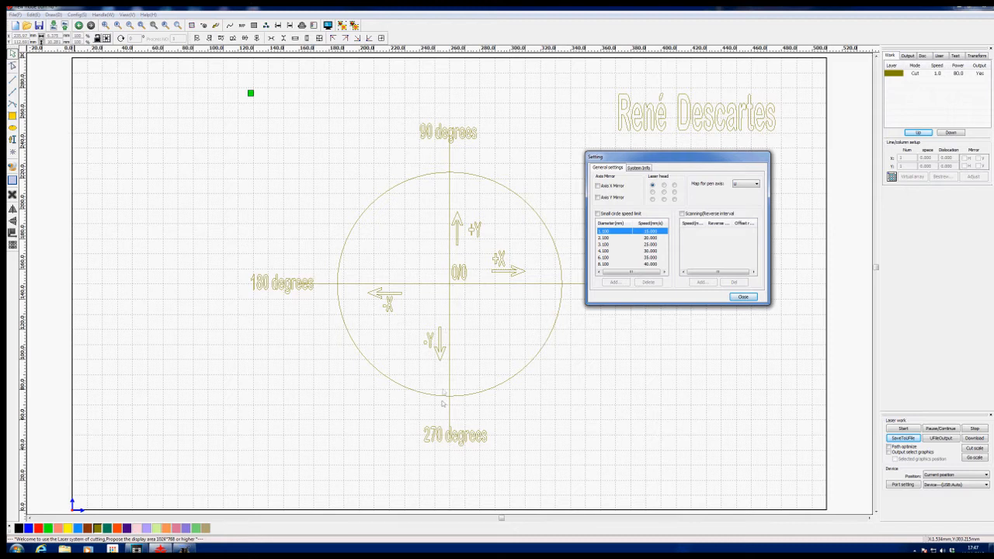
pyautogui.moveTo(497, 342)
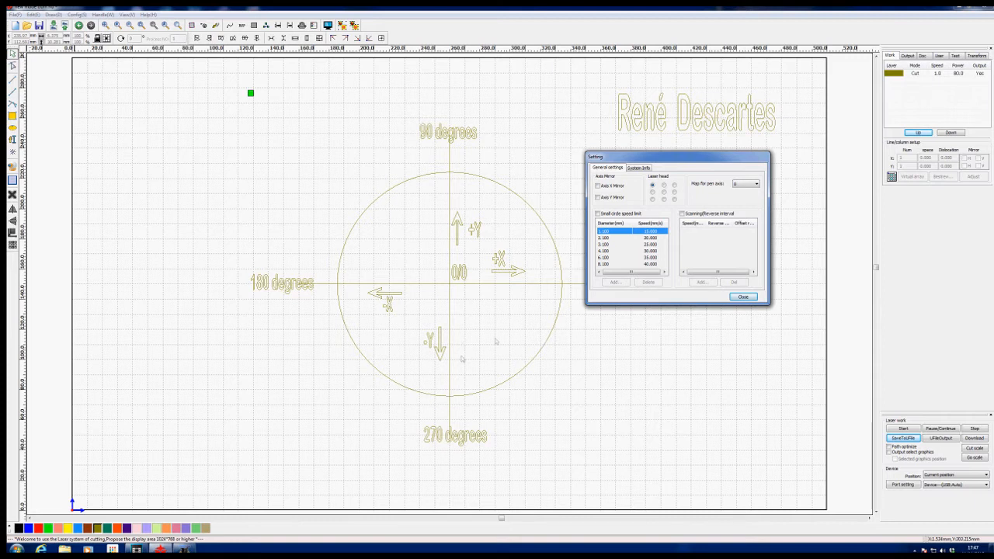
pyautogui.moveTo(487, 341)
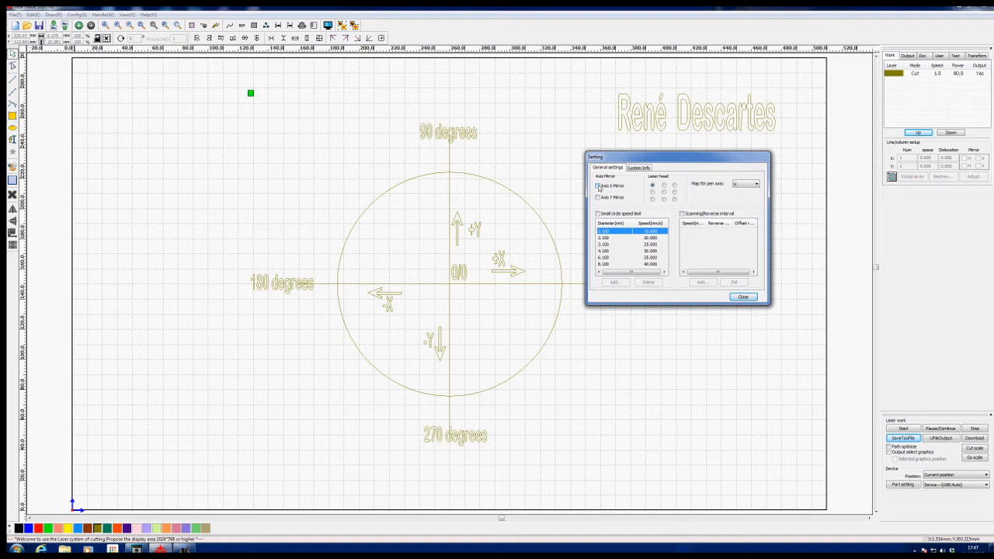
pyautogui.click(598, 185)
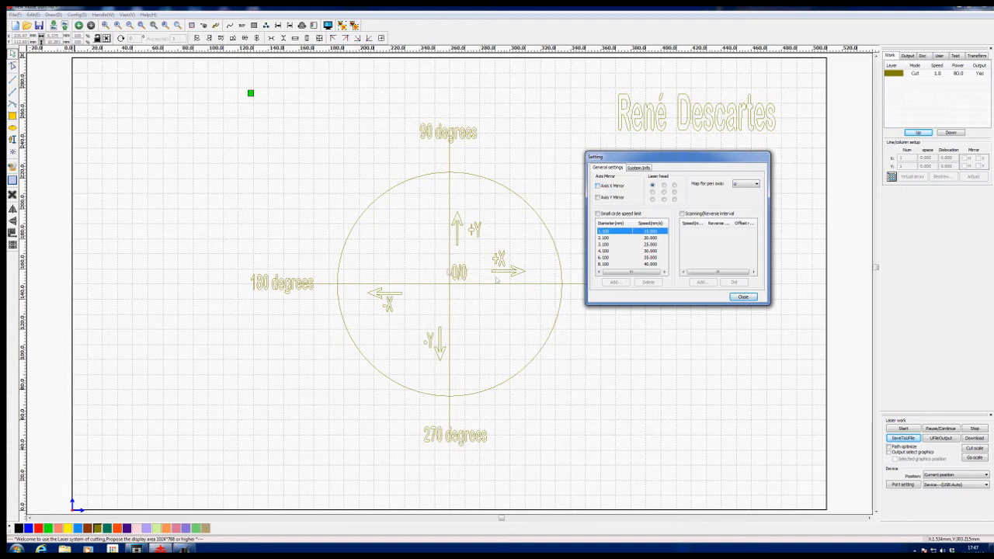
pyautogui.moveTo(574, 314)
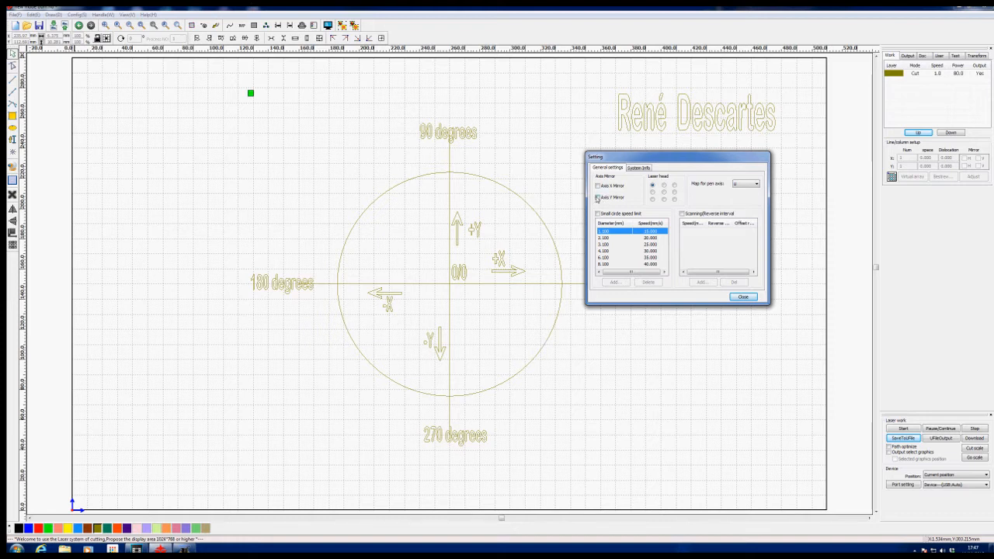
# Enable Axis Y Mirror and close the Setting dialog.
pyautogui.click(598, 198)
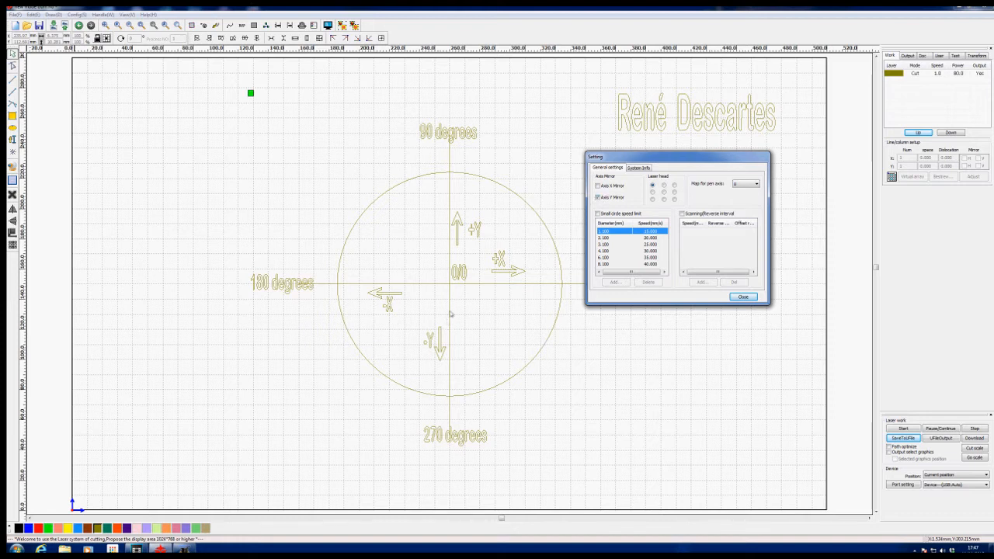
pyautogui.click(597, 197)
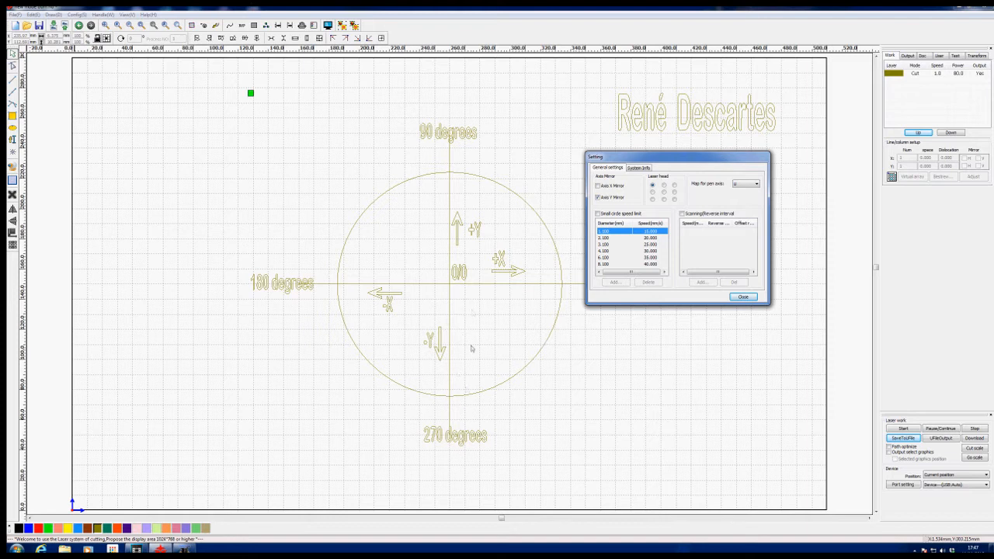
pyautogui.moveTo(491, 352)
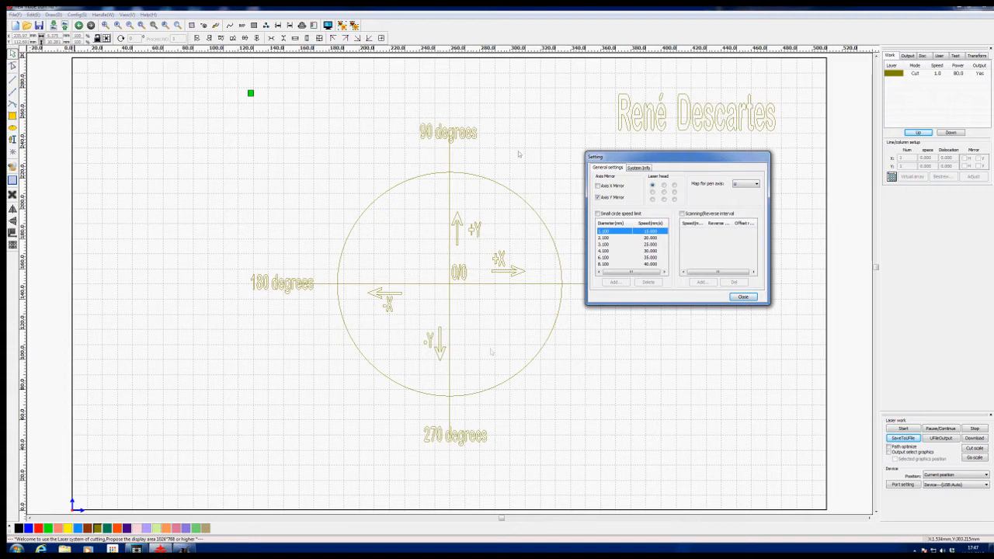
pyautogui.moveTo(119, 74)
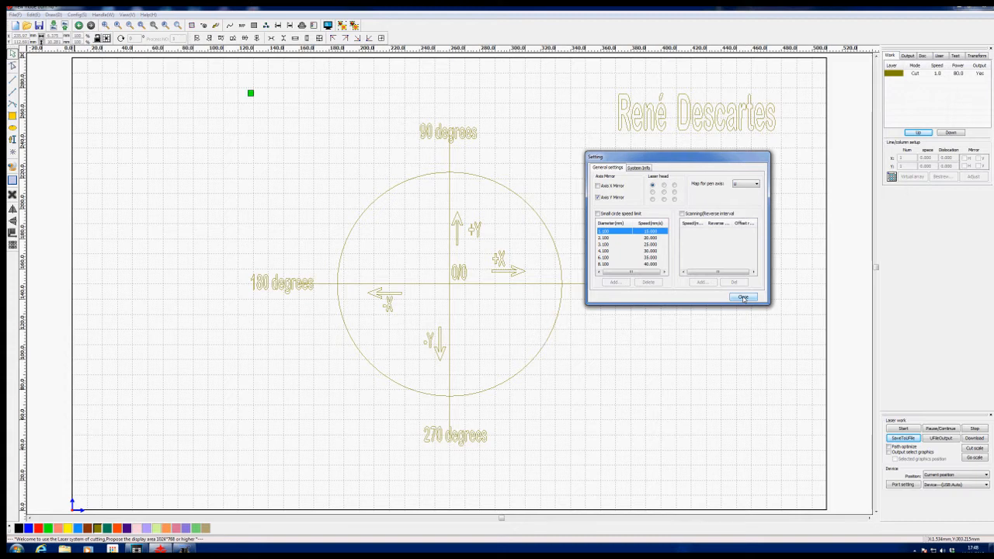
pyautogui.click(742, 298)
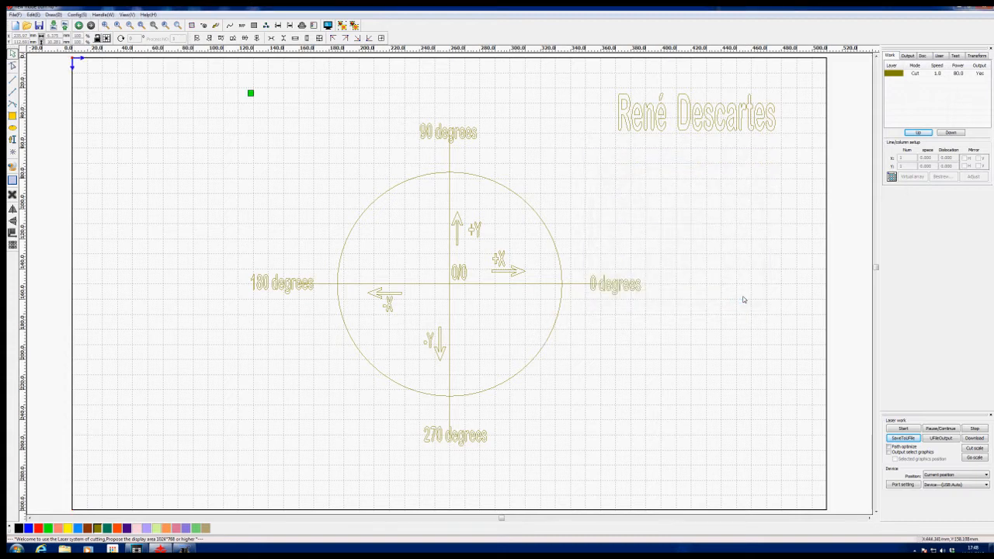
pyautogui.moveTo(451, 289)
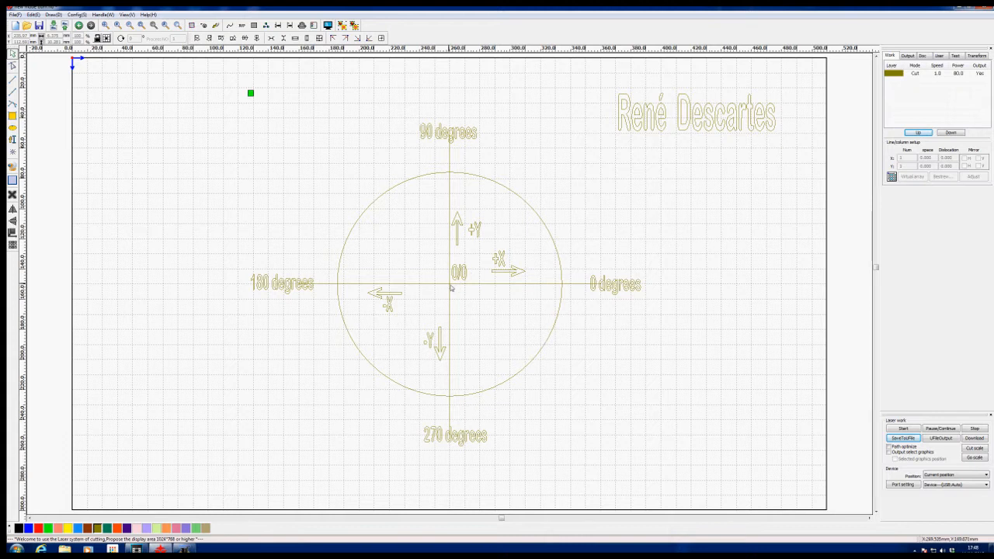
pyautogui.moveTo(474, 357)
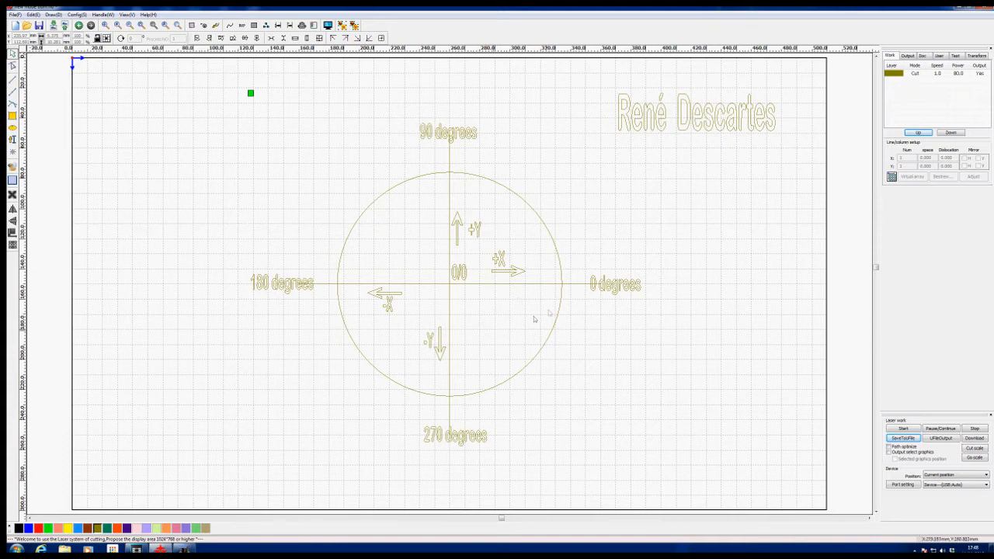
pyautogui.moveTo(489, 358)
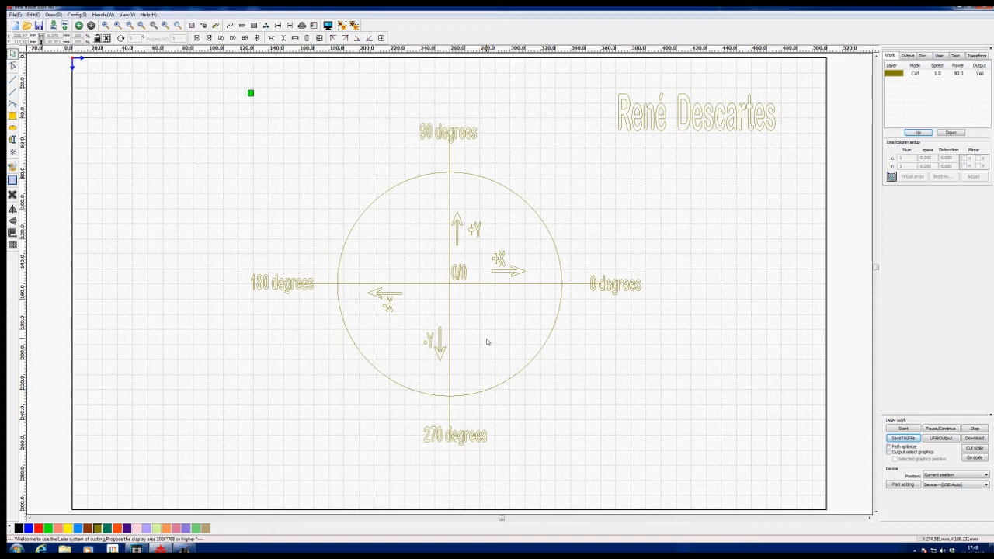
pyautogui.moveTo(488, 293)
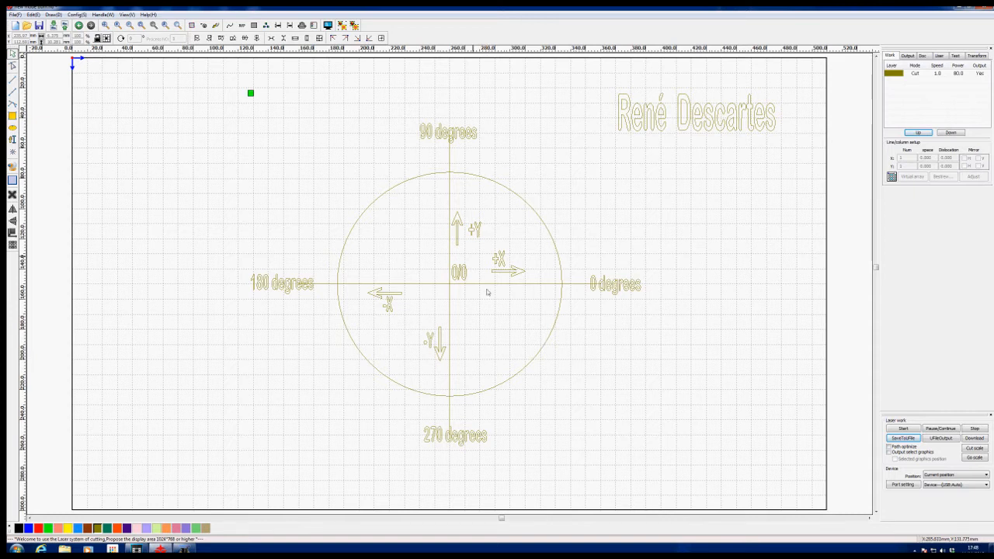
pyautogui.moveTo(477, 243)
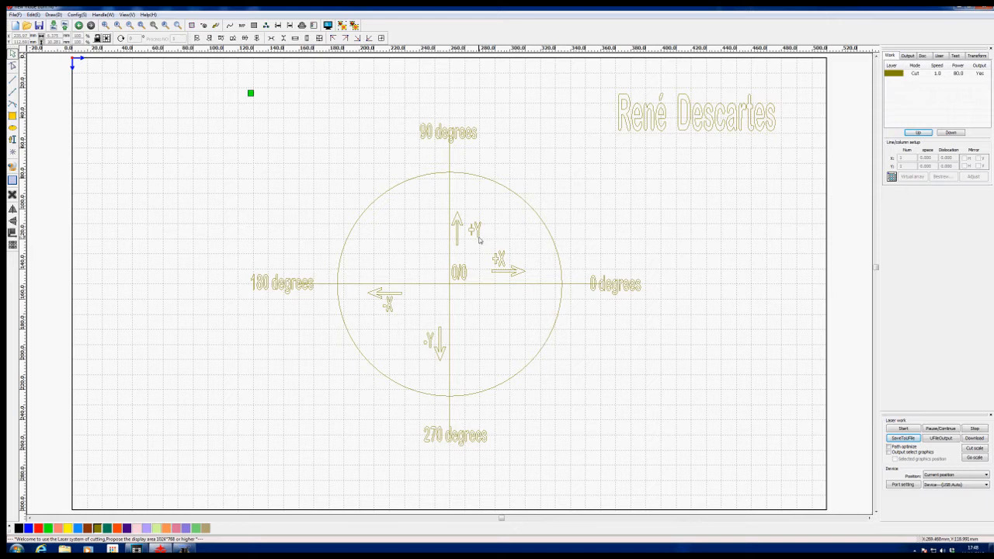
pyautogui.moveTo(501, 225)
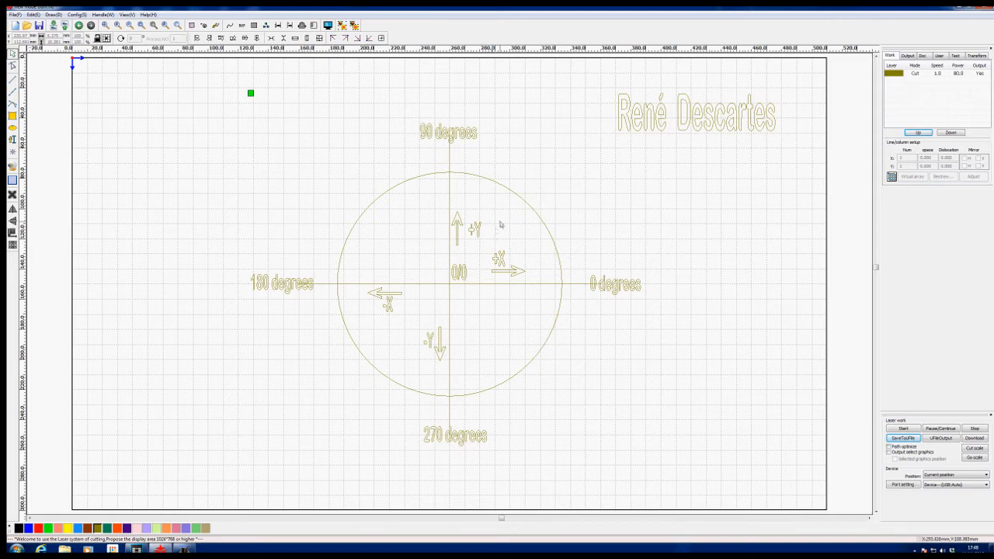
pyautogui.moveTo(465, 350)
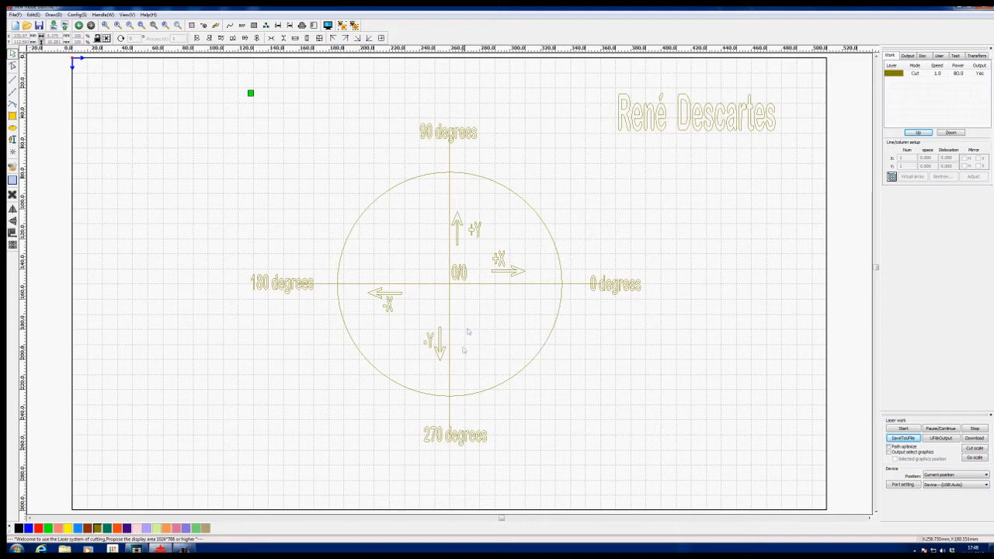
pyautogui.moveTo(469, 375)
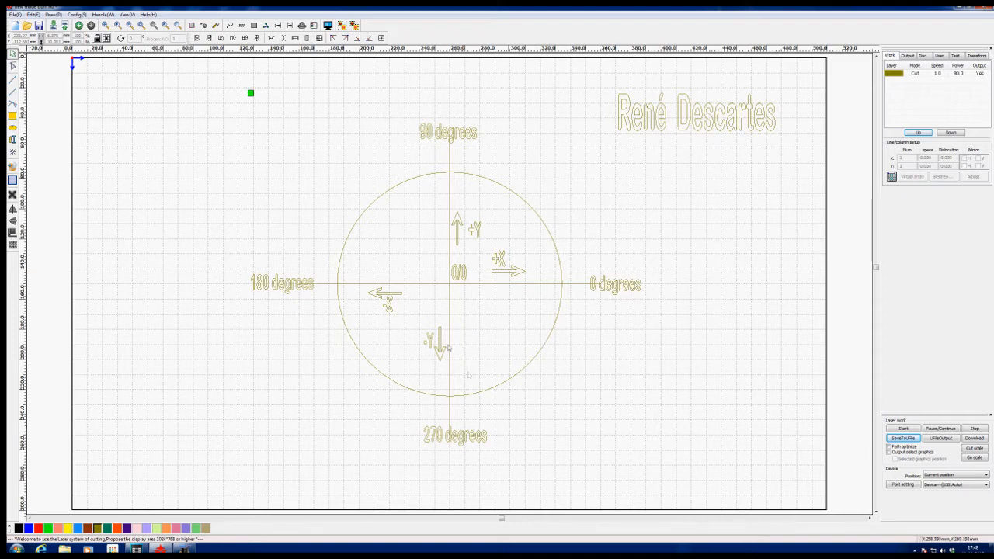
pyautogui.moveTo(515, 244)
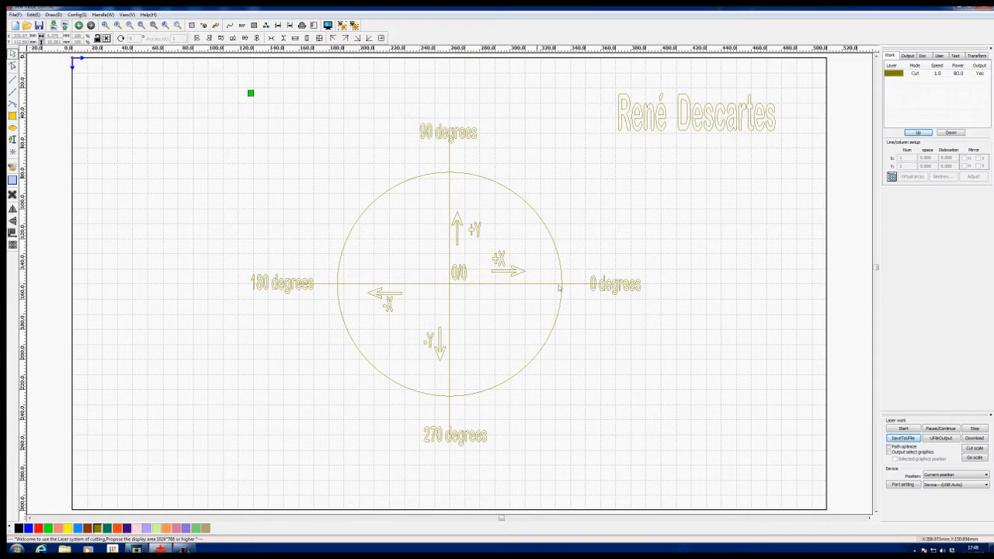
pyautogui.moveTo(579, 296)
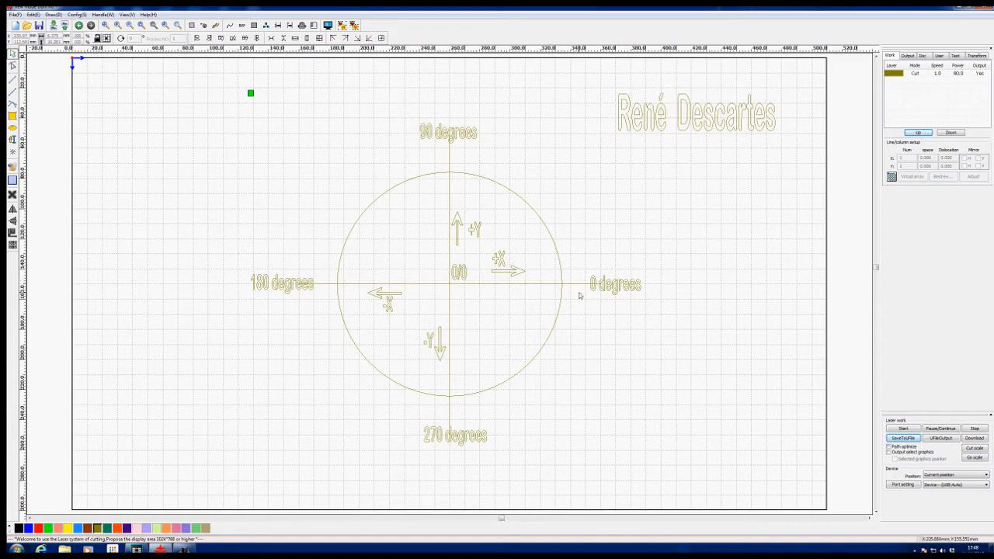
# Open the Config menu again.
pyautogui.click(76, 14)
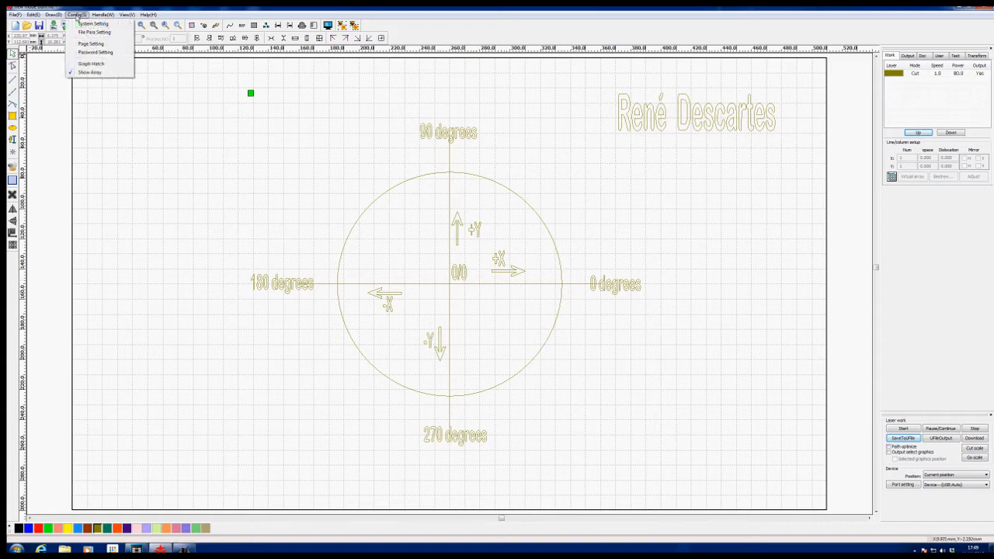
# Set the laser head origin to the top-right corner in System Setting and close it.
pyautogui.click(93, 23)
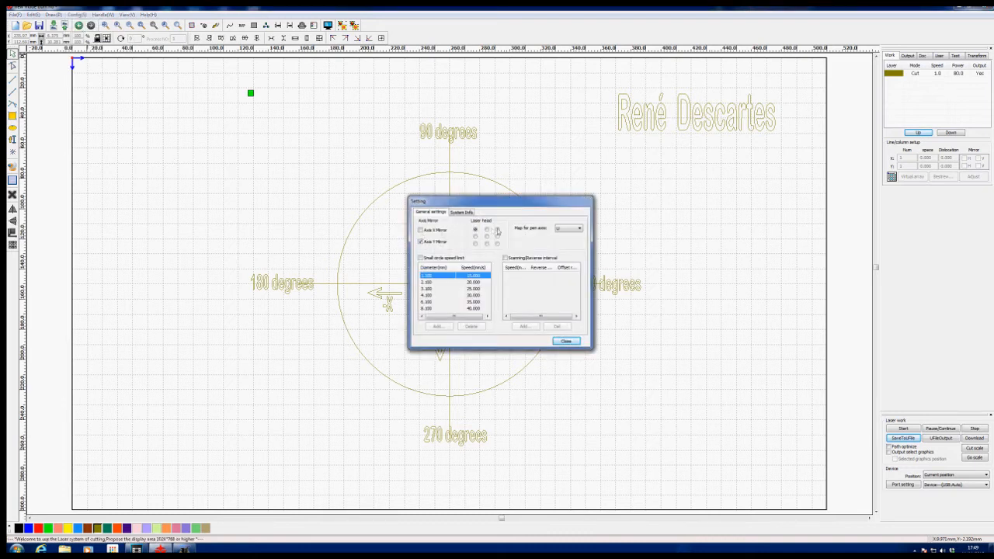
pyautogui.click(487, 230)
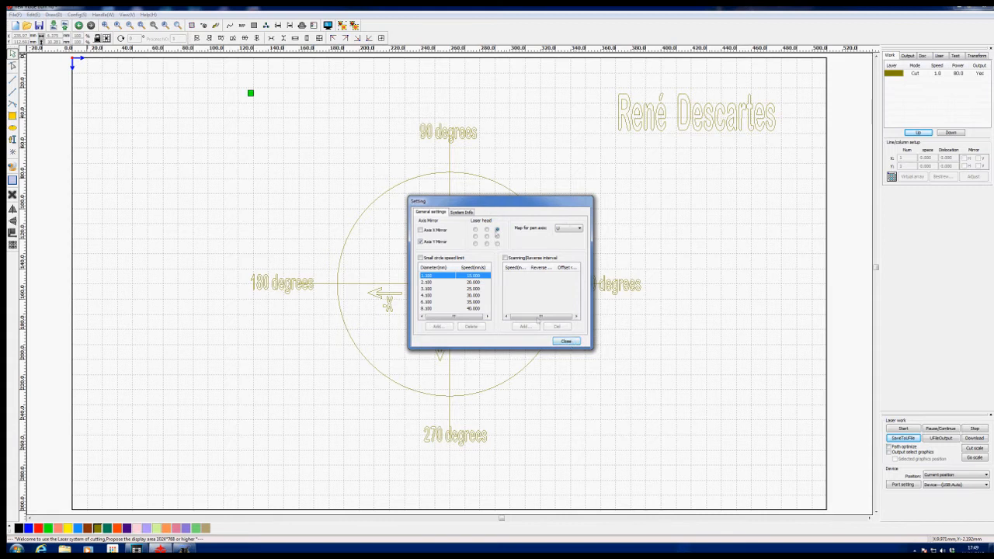
pyautogui.click(566, 341)
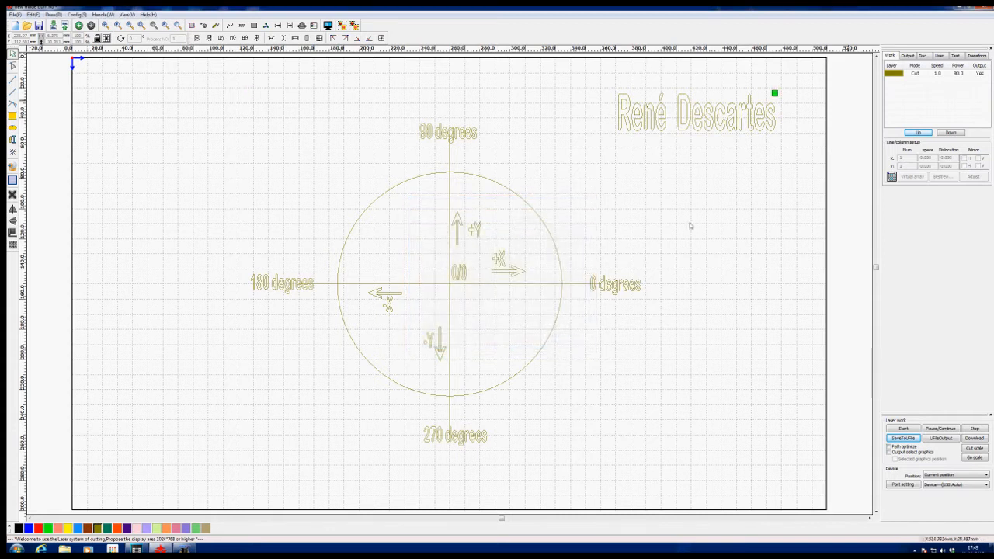
pyautogui.moveTo(758, 236)
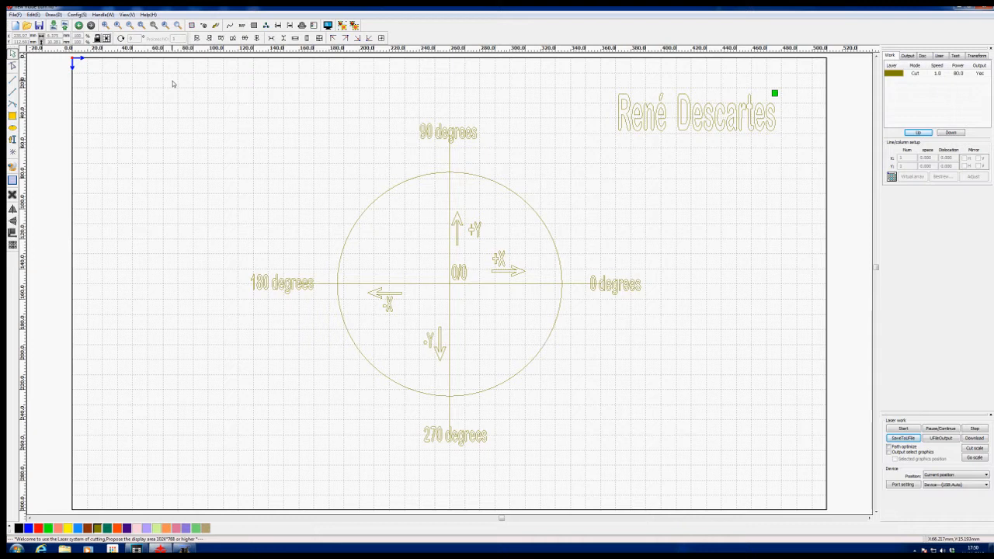
pyautogui.moveTo(798, 453)
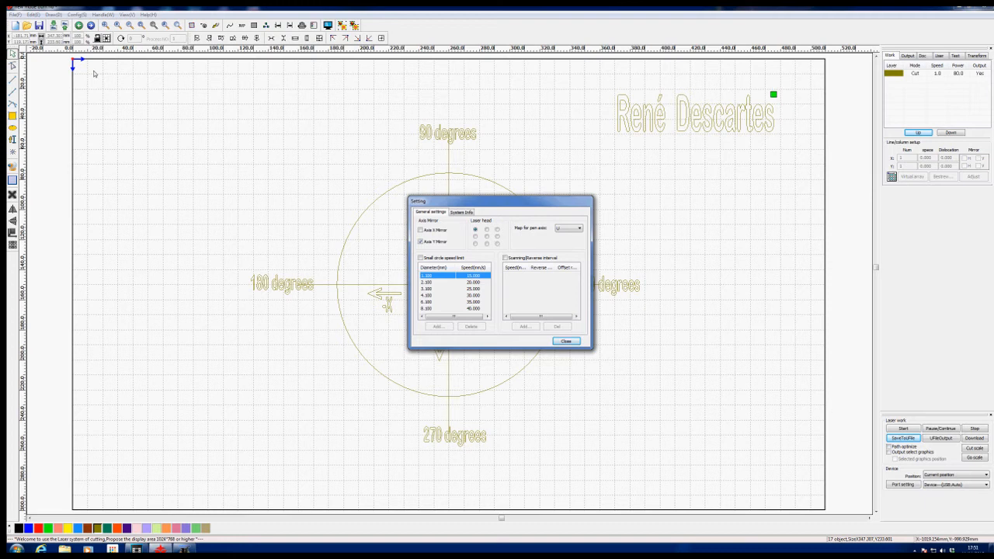
# Close the settings and draw a new circle on the cleared canvas.
pyautogui.click(567, 341)
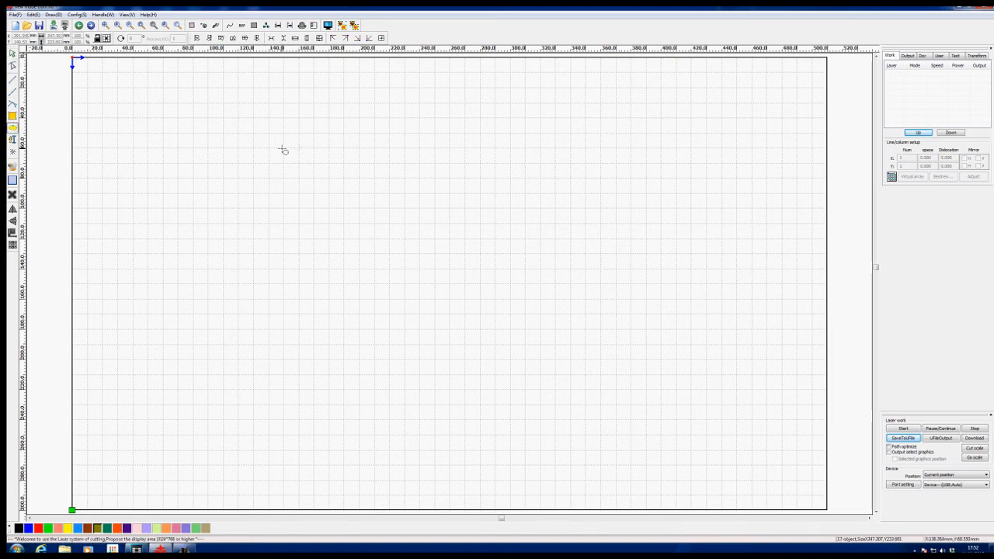
pyautogui.moveTo(283, 149); pyautogui.dragTo(398, 260)
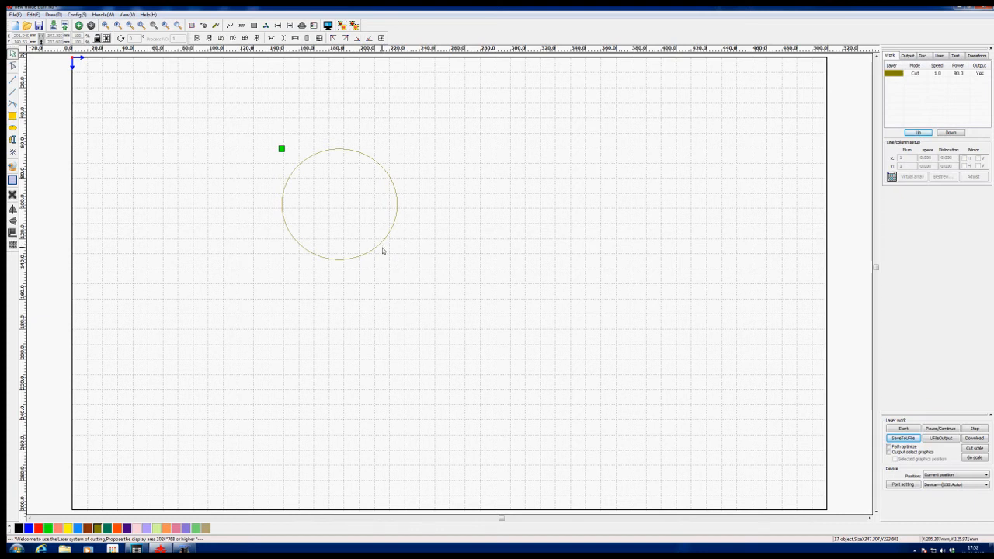
pyautogui.moveTo(288, 198)
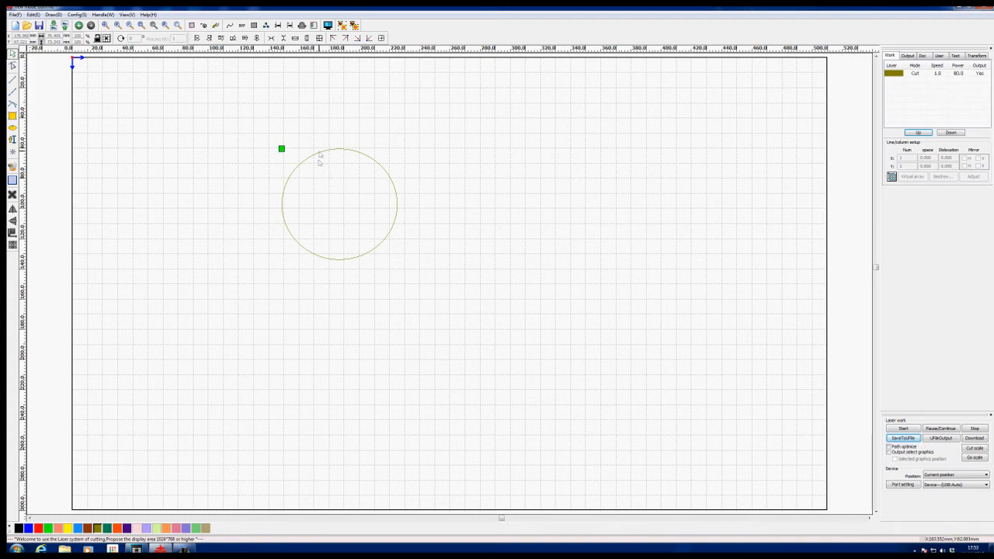
# Select the new circle and make its centre the position reference point.
pyautogui.click(339, 204)
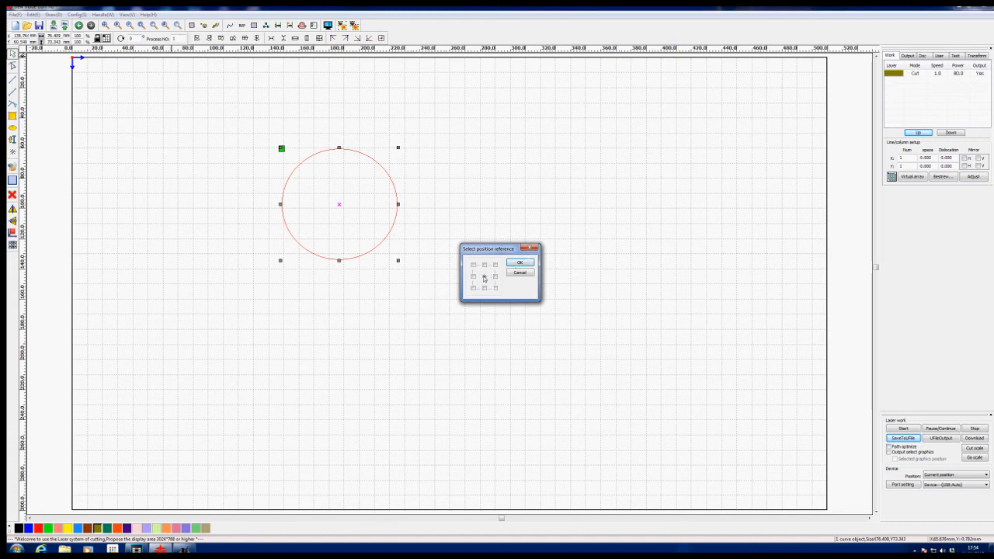
pyautogui.click(484, 277)
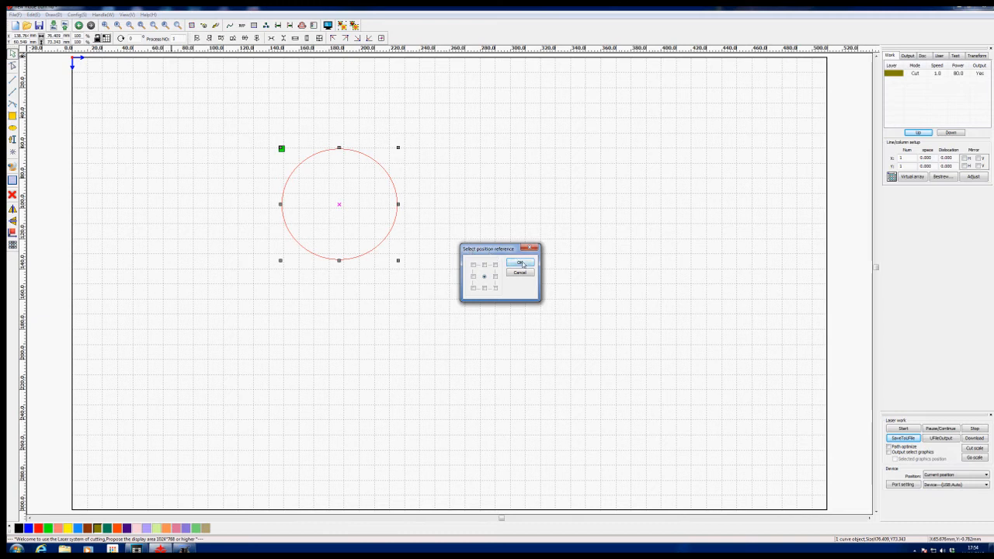
# Confirm the centre reference point and mark the X position value for replacement with 150.
pyautogui.click(519, 262)
pyautogui.write('150')
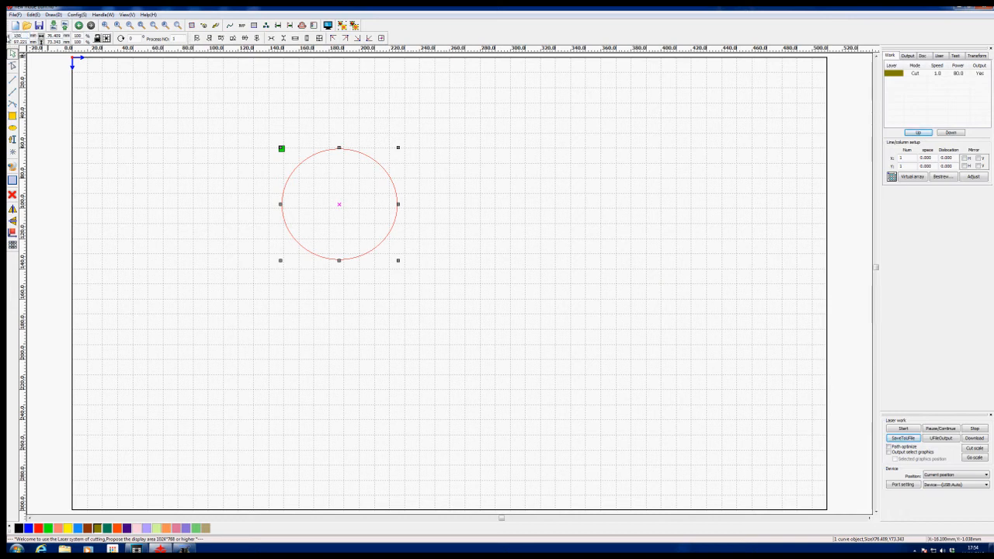
pyautogui.moveTo(339, 204); pyautogui.dragTo(299, 205)
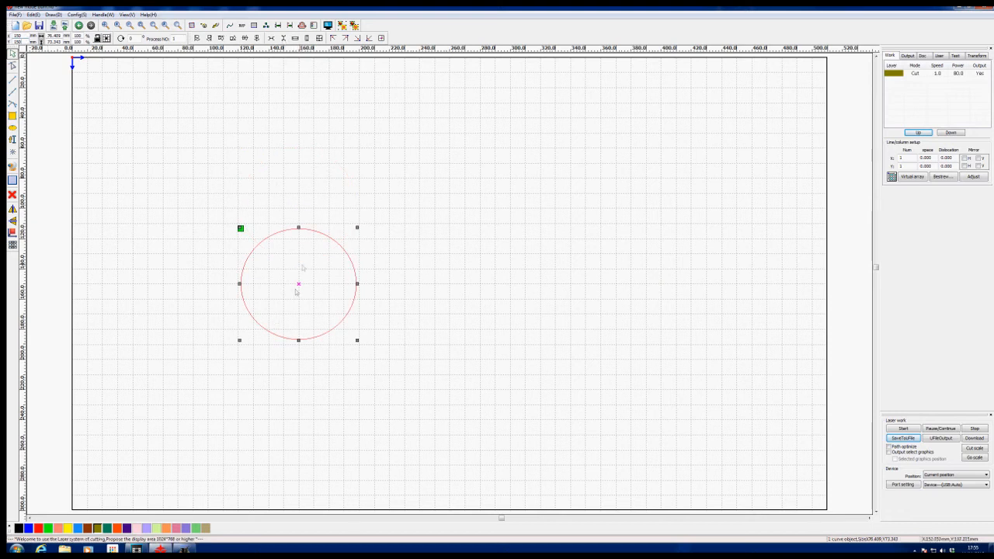
pyautogui.moveTo(54, 284)
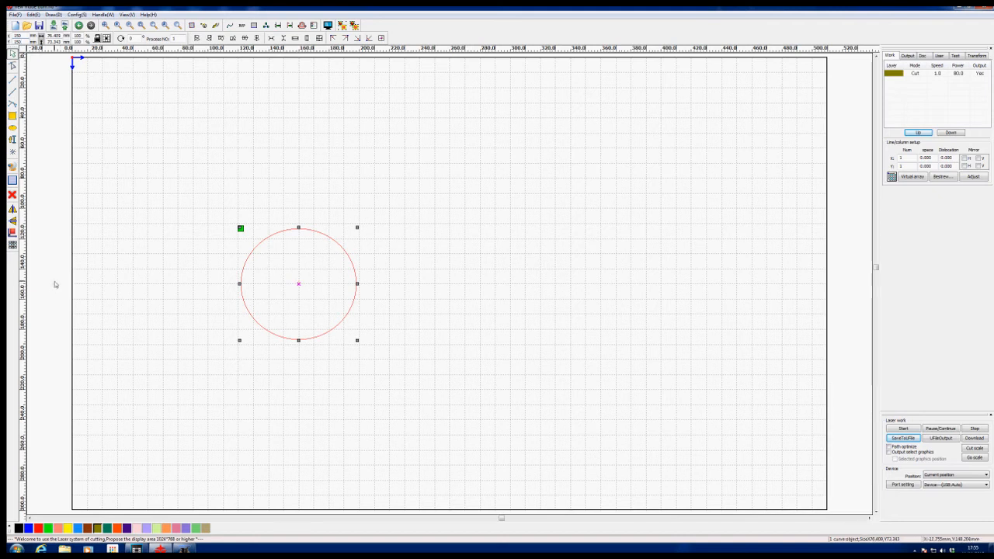
pyautogui.moveTo(292, 321)
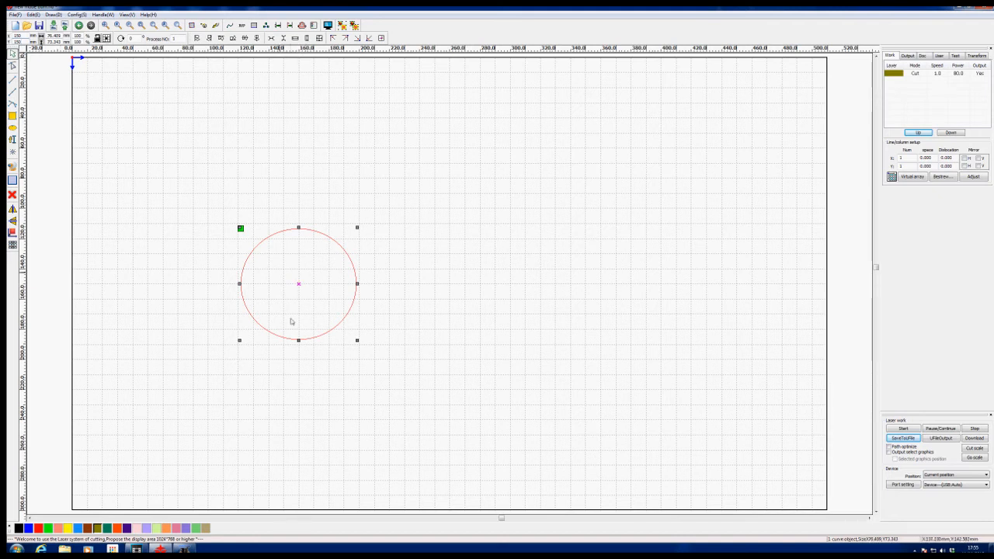
pyautogui.moveTo(479, 182)
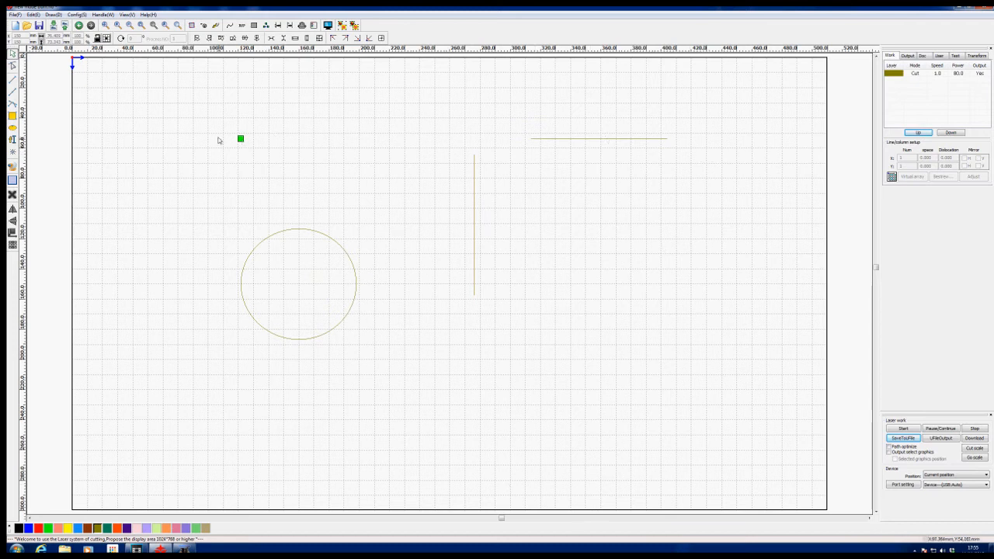
pyautogui.moveTo(242, 218)
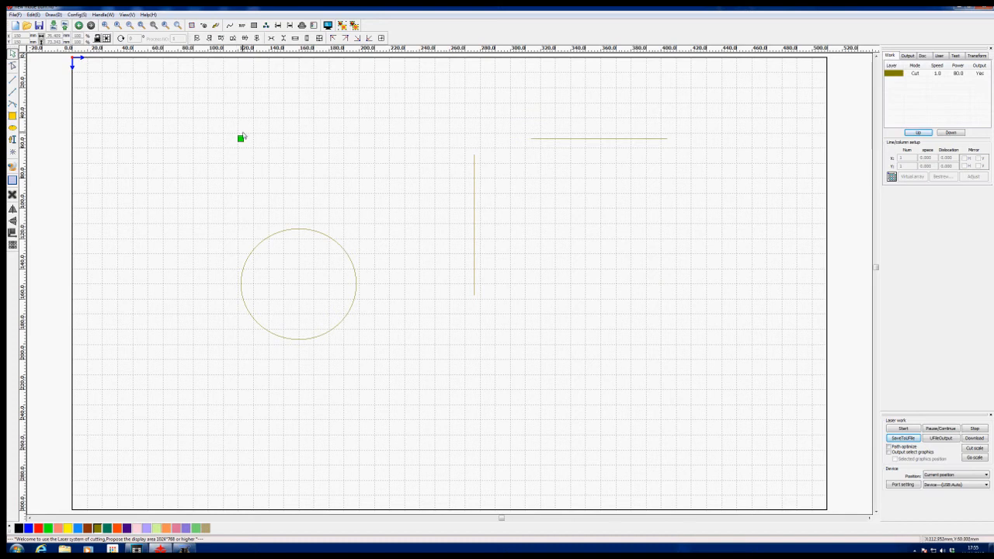
pyautogui.moveTo(658, 143)
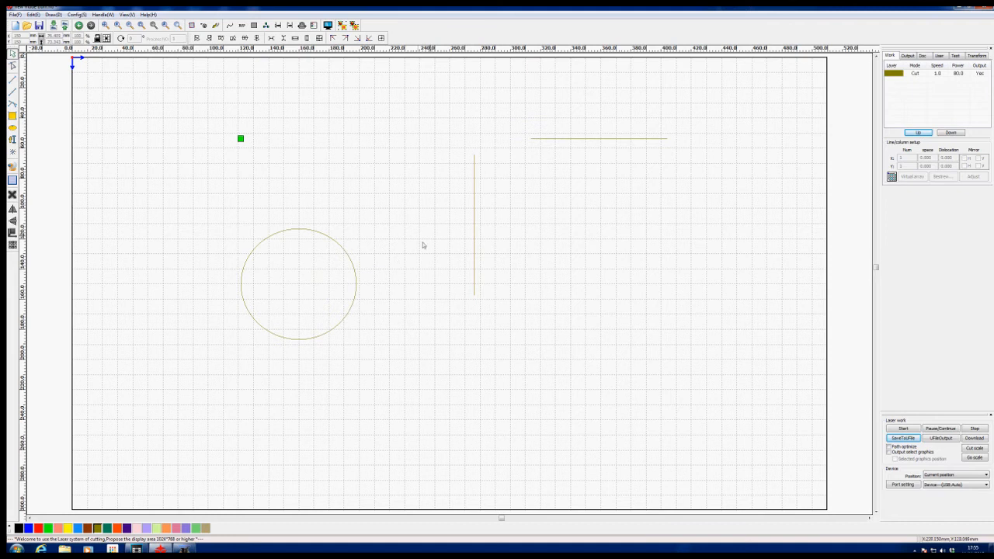
# Check the circle's centre coordinates, then position the vertical line at X 150, Y 150.
pyautogui.click(474, 225)
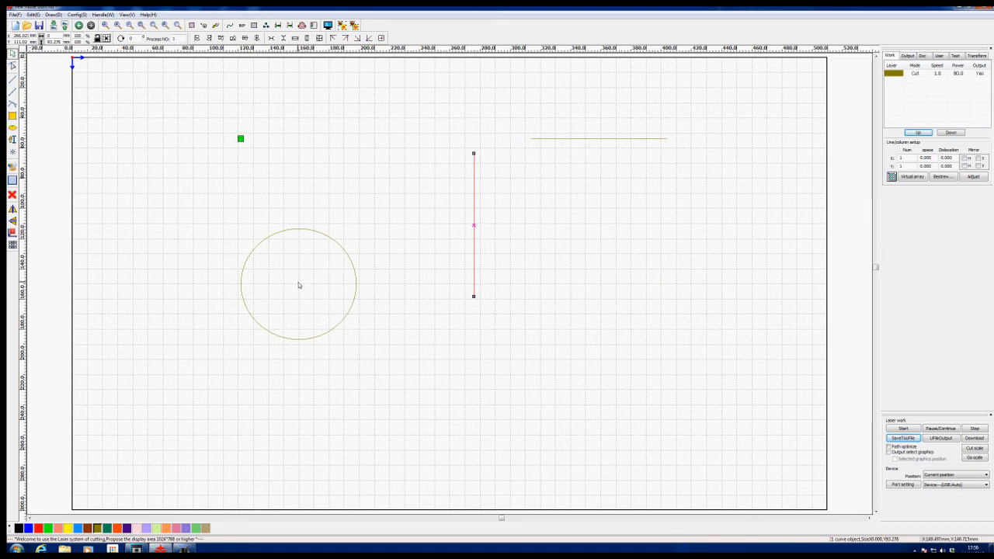
pyautogui.click(299, 283)
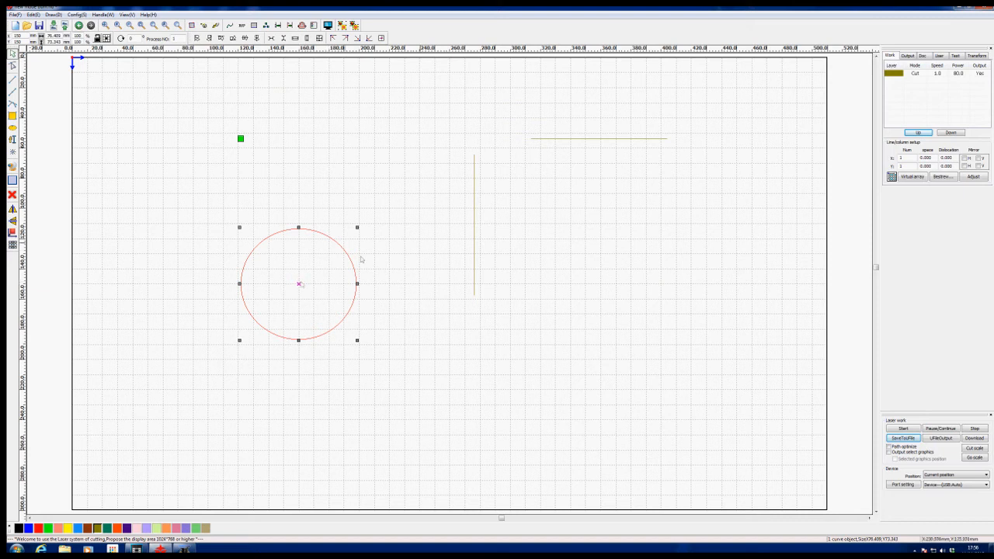
pyautogui.click(473, 226)
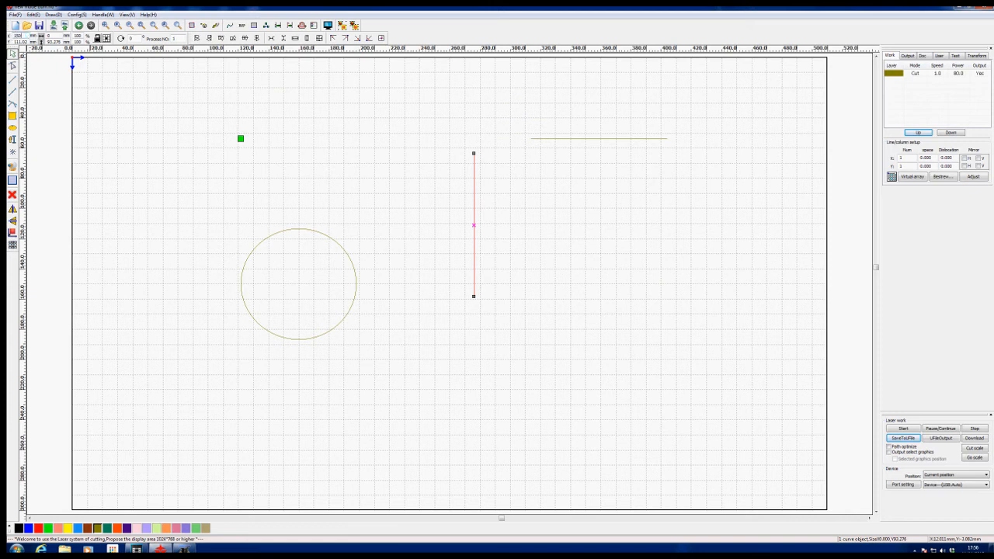
pyautogui.moveTo(474, 225); pyautogui.dragTo(299, 225)
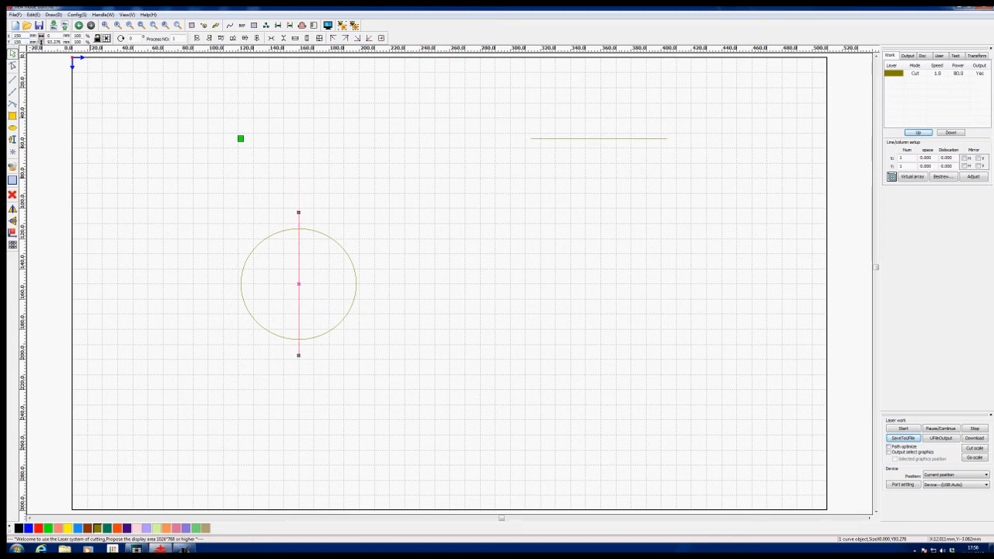
# Select the horizontal line to centre it at 150, 150.
pyautogui.click(598, 138)
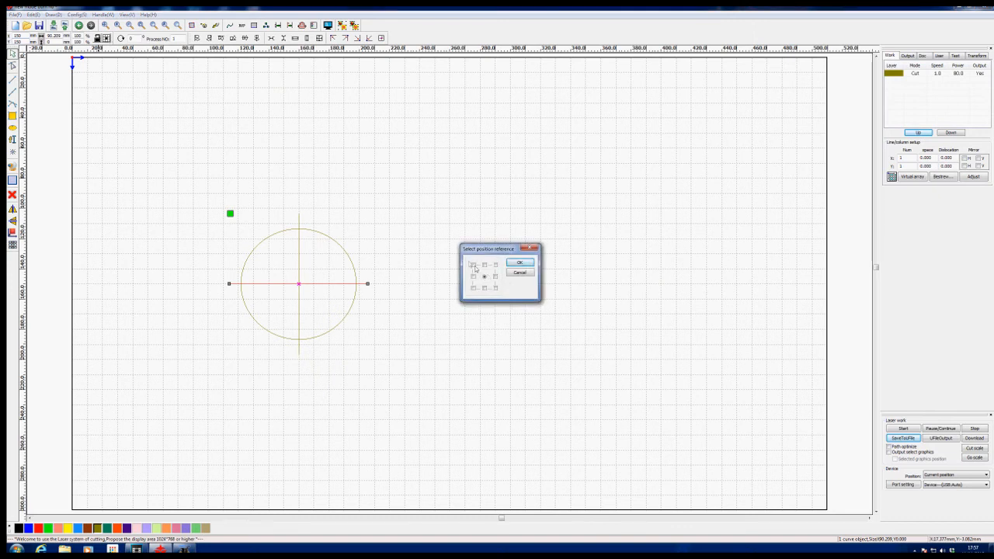
# Use the top-left reference point and select the circle with both lines for positioning at 0, 0.
pyautogui.click(473, 266)
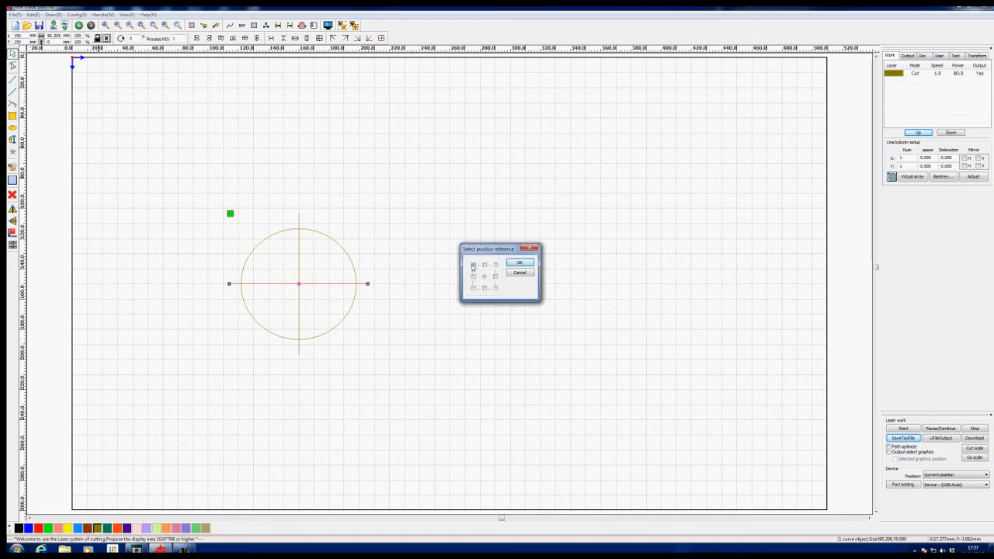
pyautogui.click(520, 262)
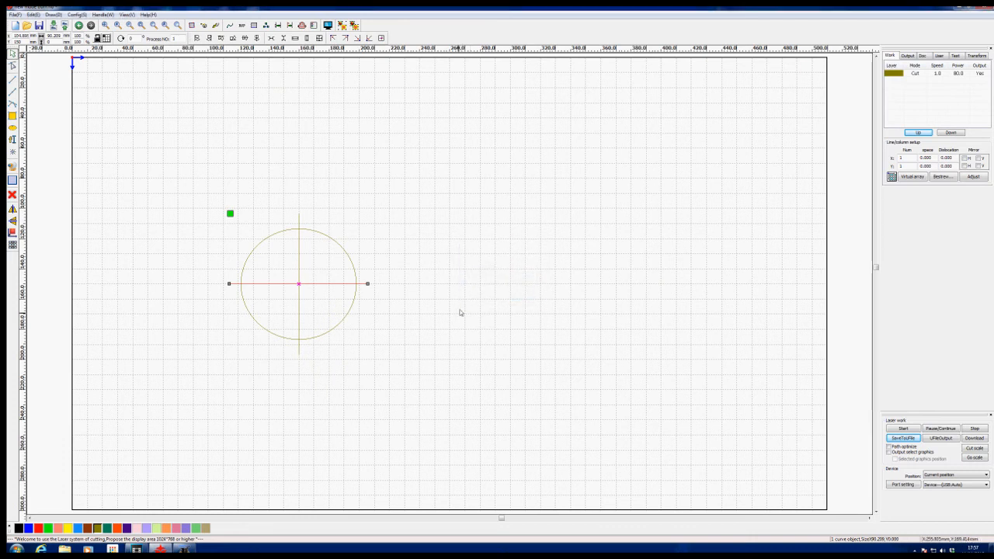
pyautogui.click(298, 284)
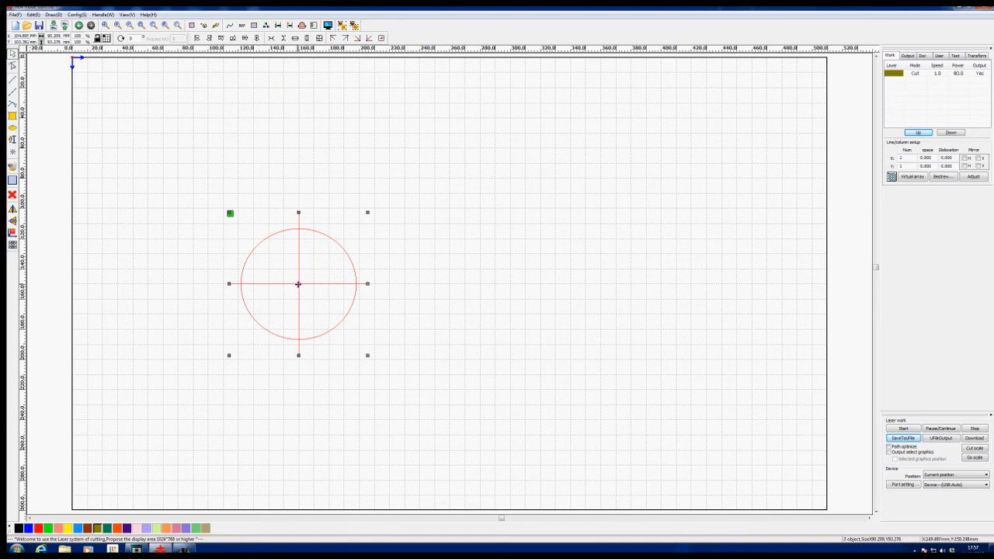
pyautogui.moveTo(294, 273)
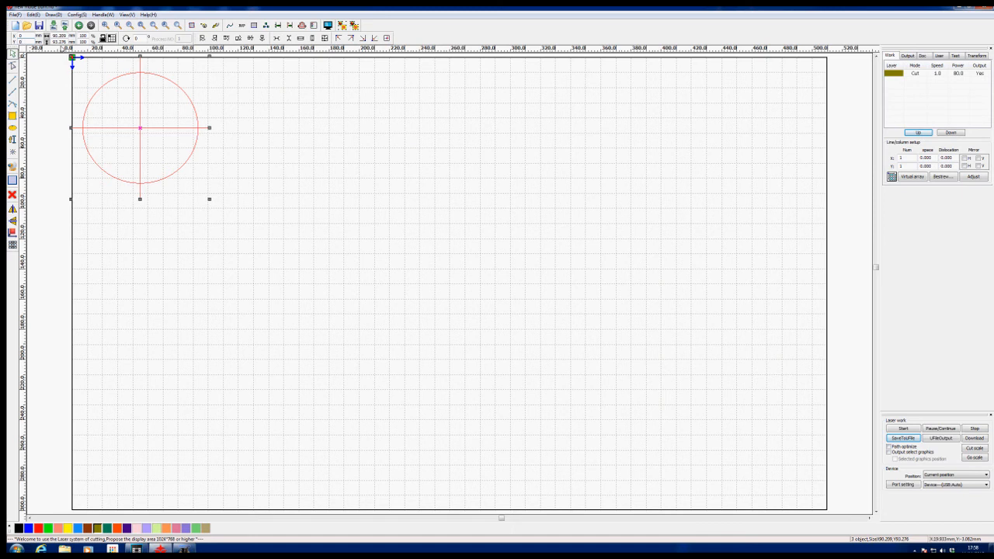
# Show the Test tab's Axis Move controls (X+/X-, Y+/Y-, Home, Offset, Speed).
pyautogui.click(956, 55)
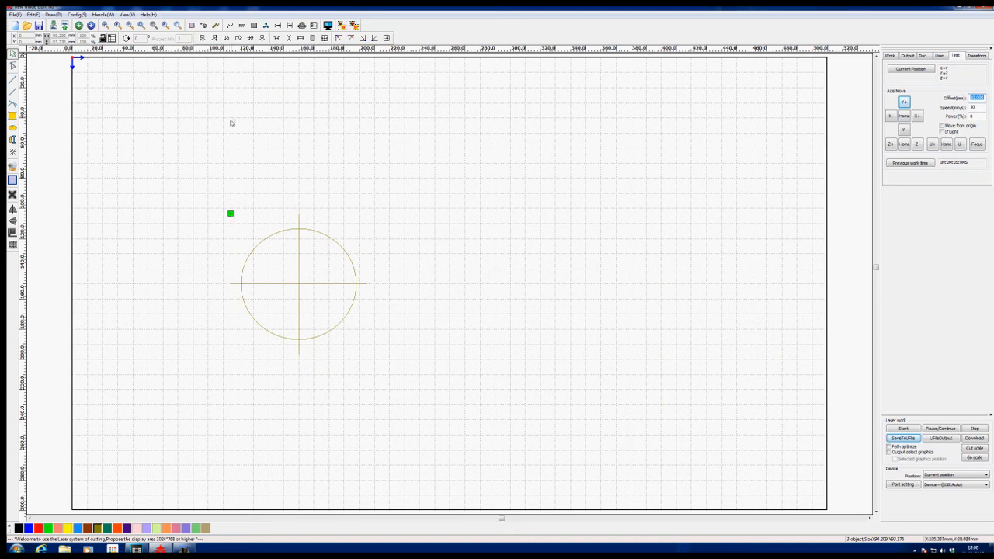
pyautogui.moveTo(115, 110)
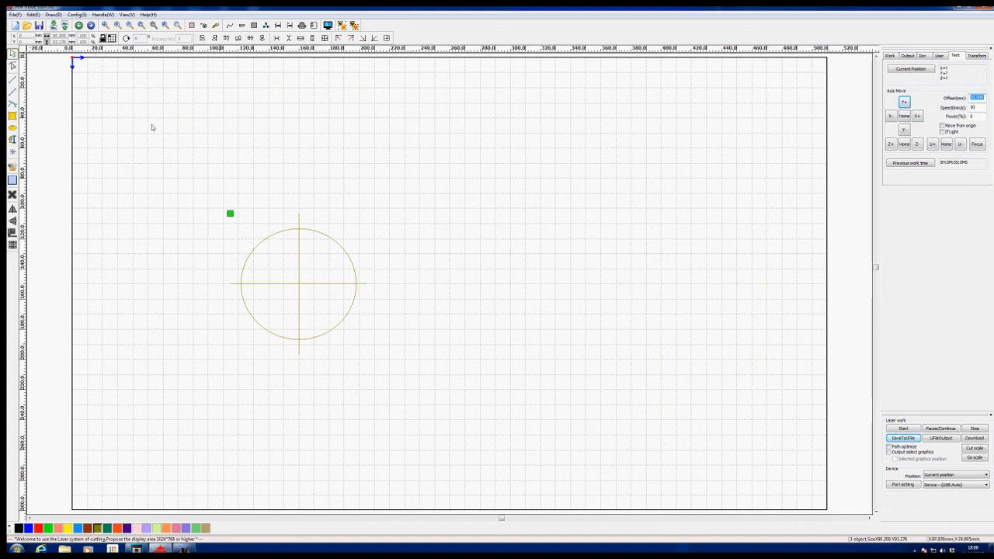
pyautogui.moveTo(193, 171)
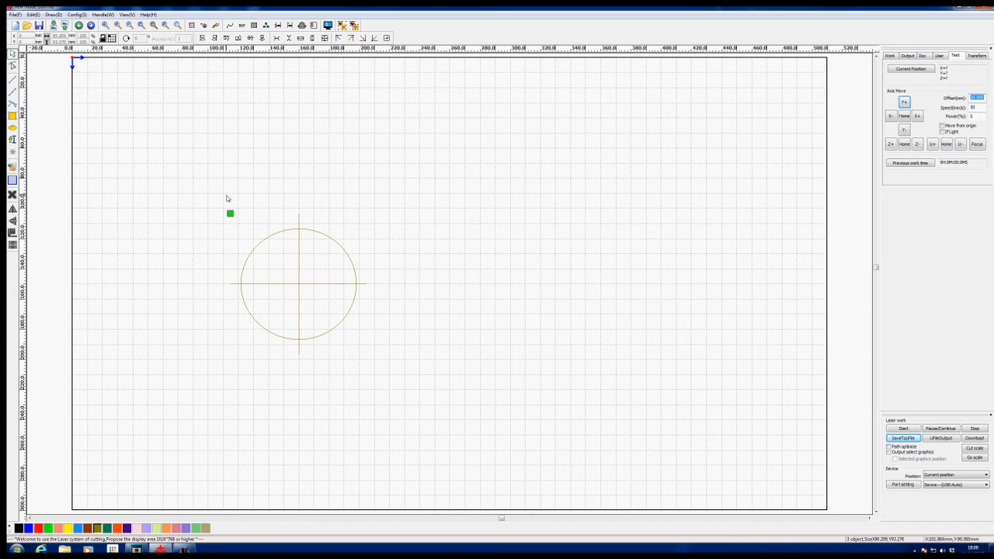
pyautogui.moveTo(227, 198)
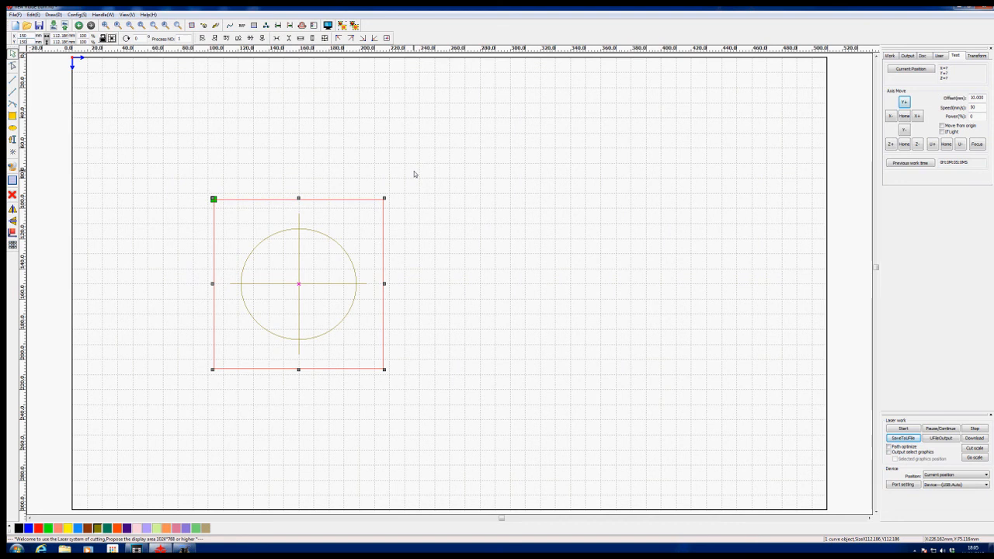
pyautogui.moveTo(441, 194)
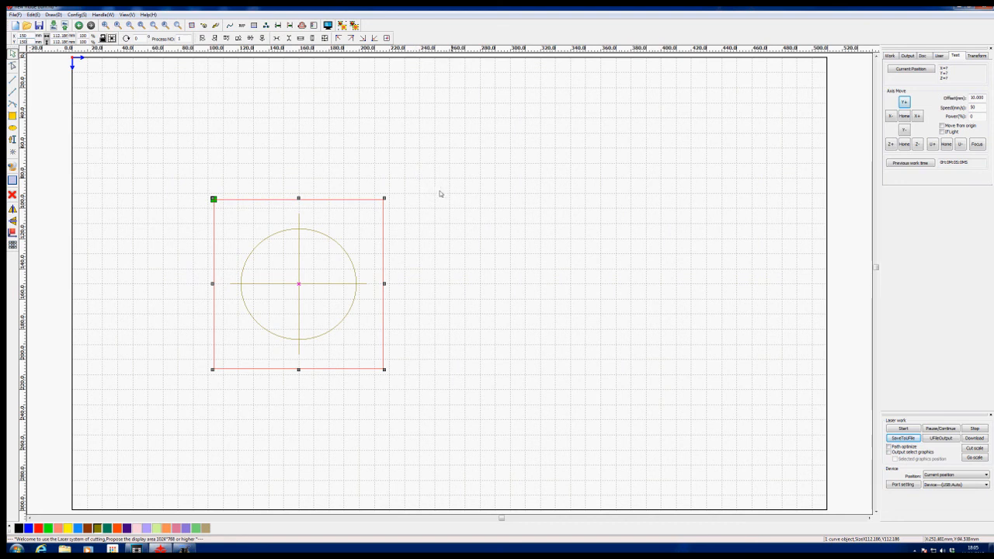